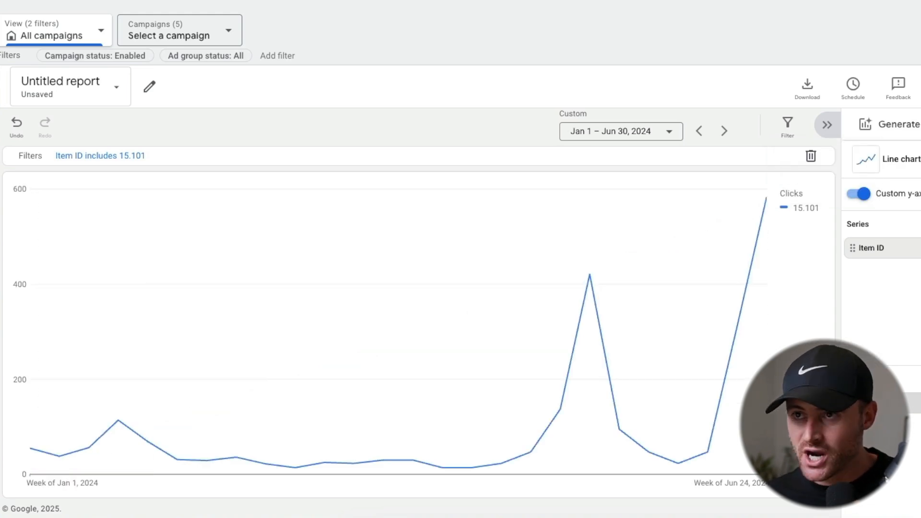
mouse_move(706, 452)
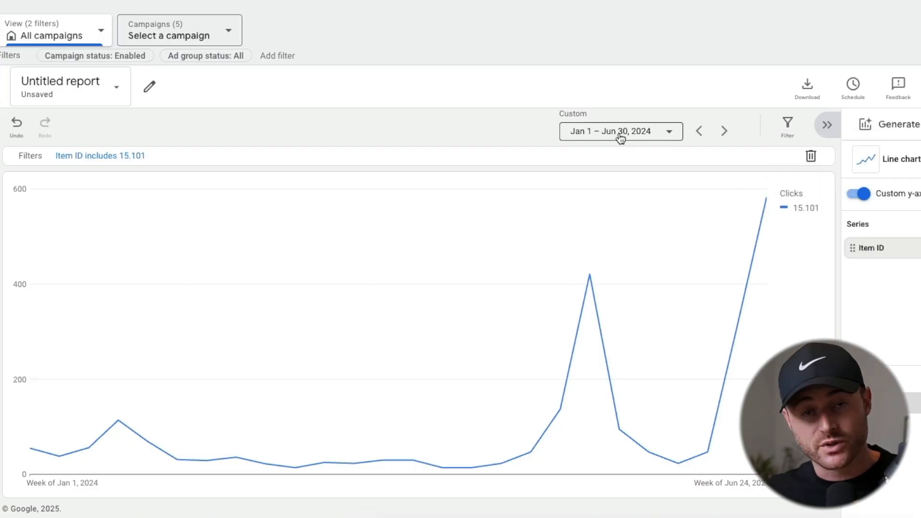
mouse_move(589, 275)
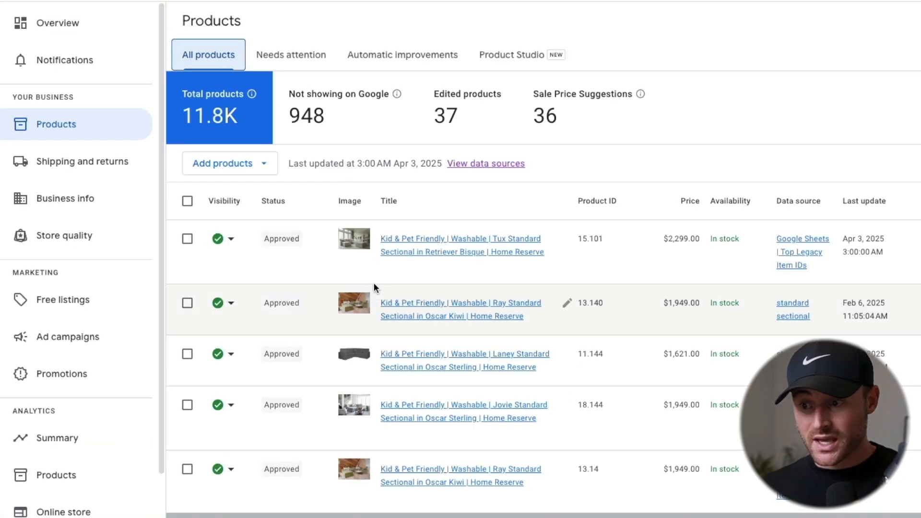
click(461, 239)
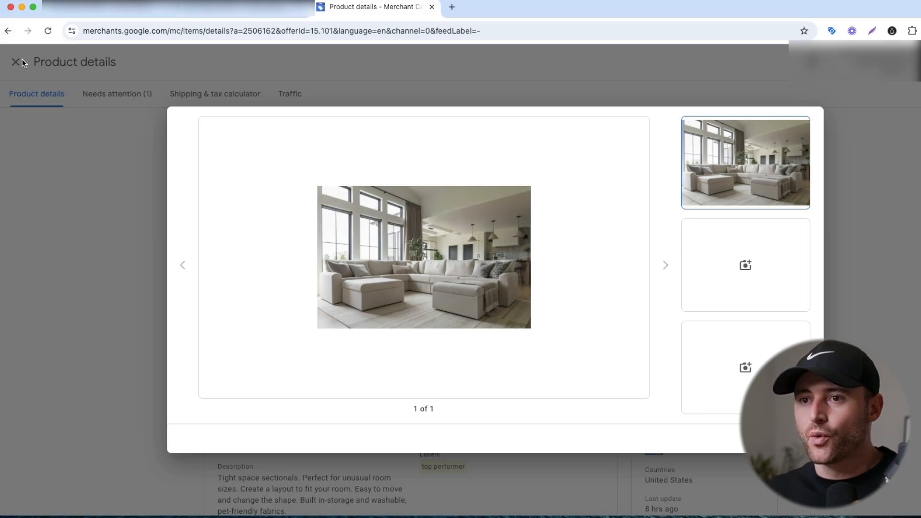
click(15, 62)
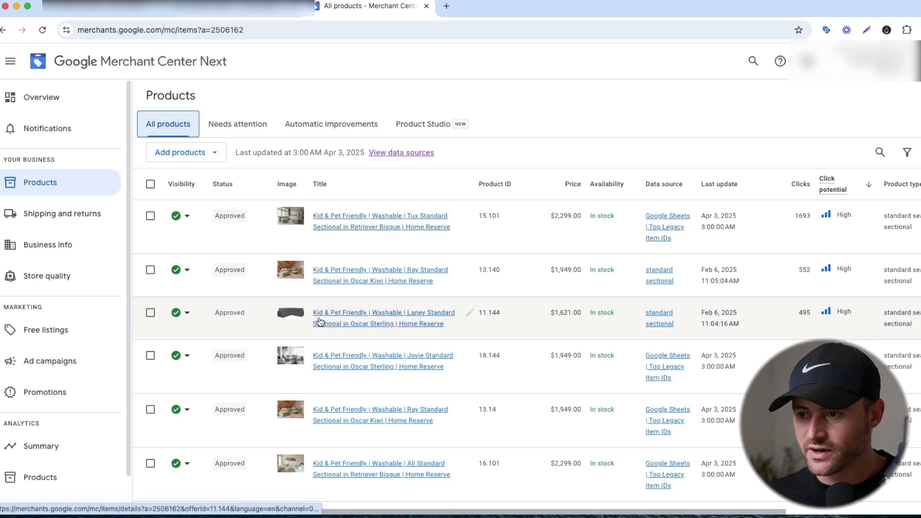
click(384, 312)
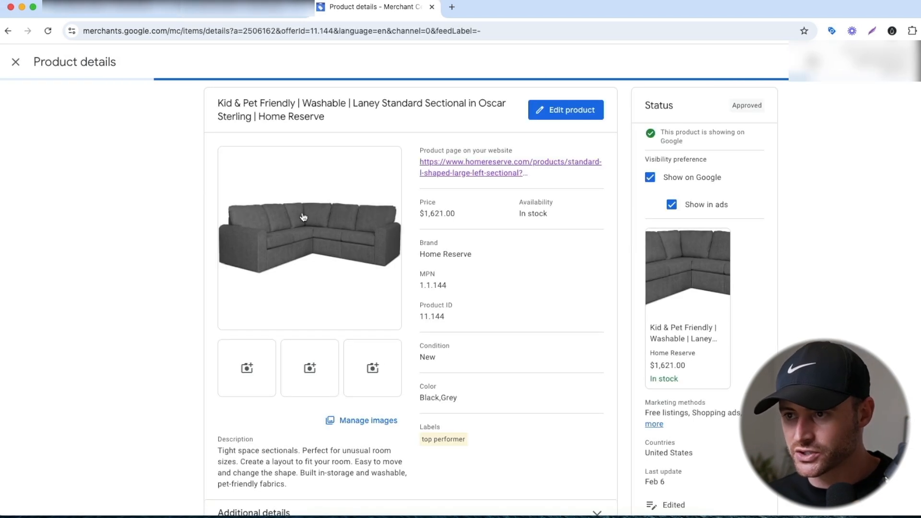
click(309, 238)
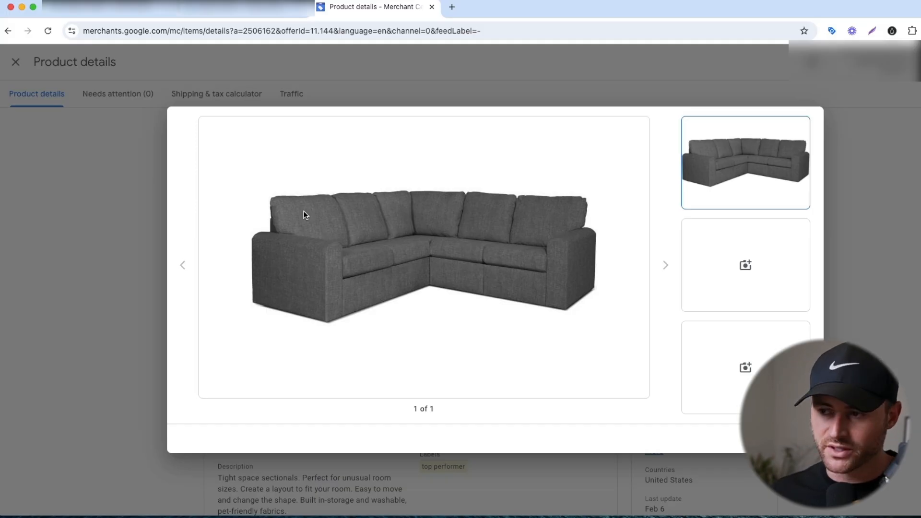
mouse_move(514, 287)
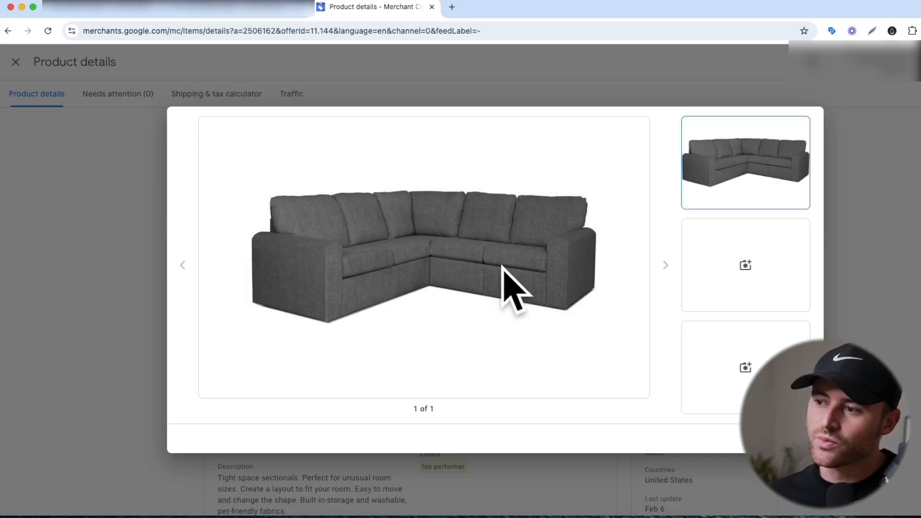
mouse_move(395, 257)
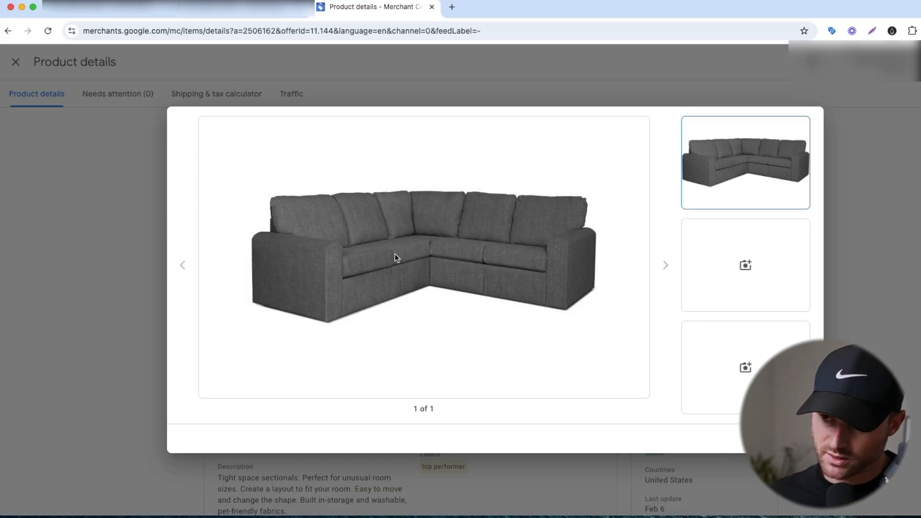
mouse_move(709, 434)
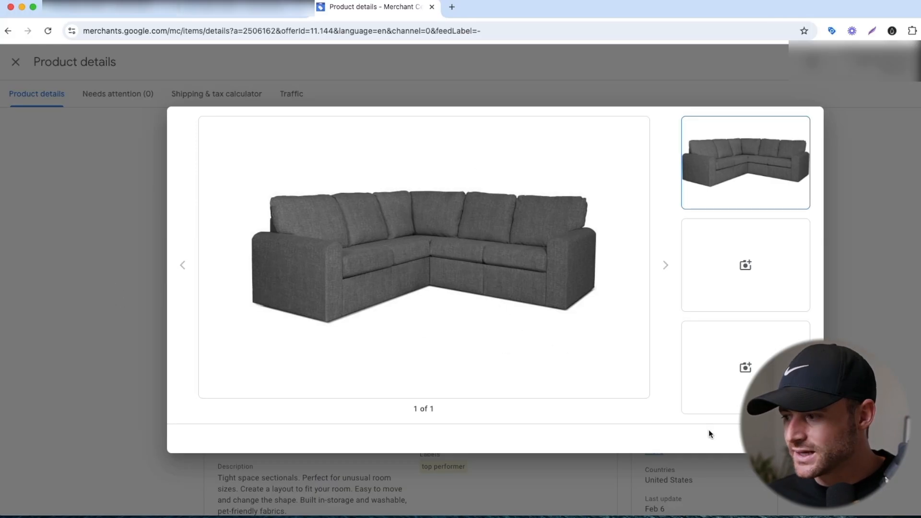
click(15, 62)
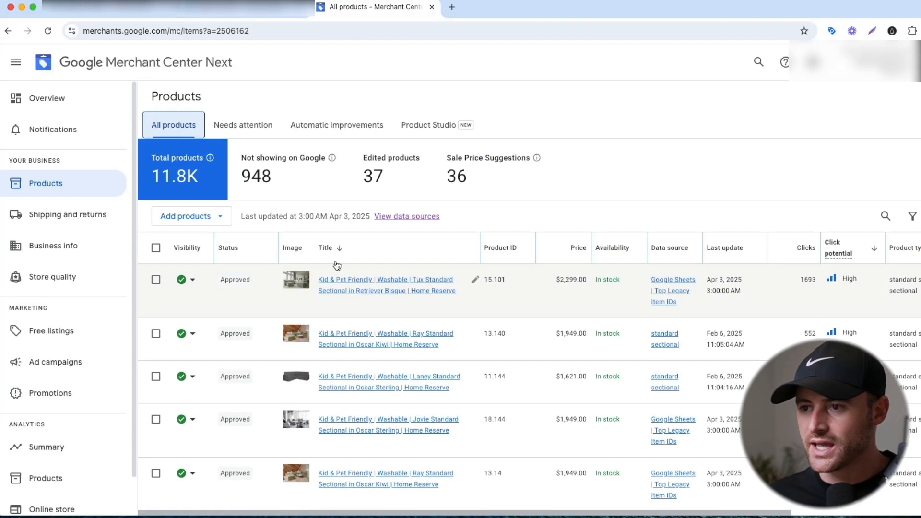
click(385, 285)
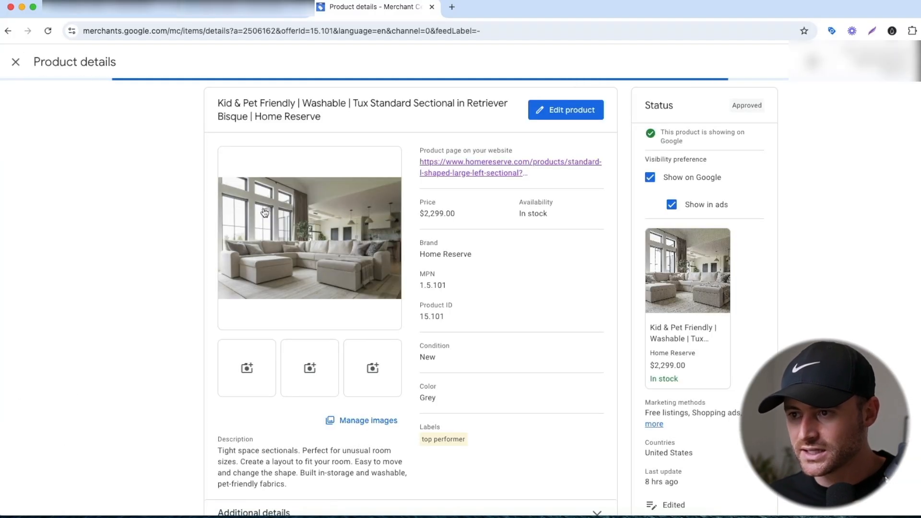
click(309, 238)
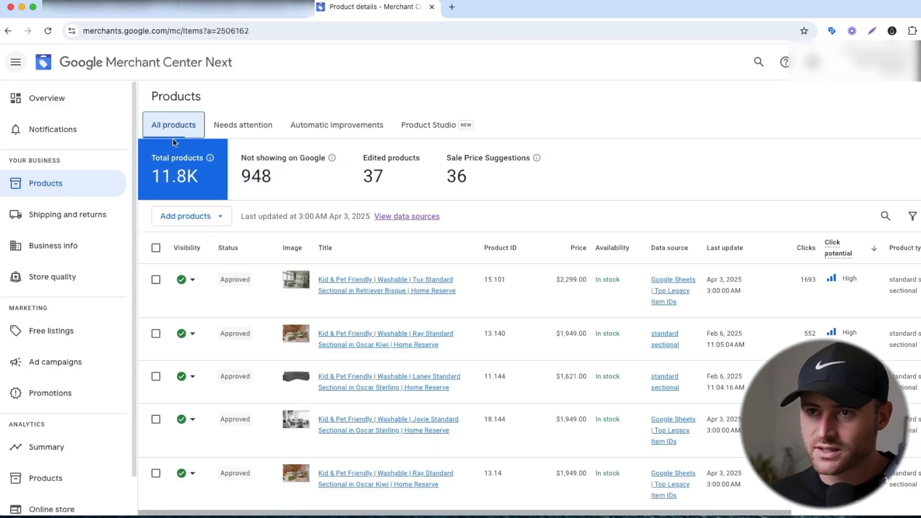
click(386, 339)
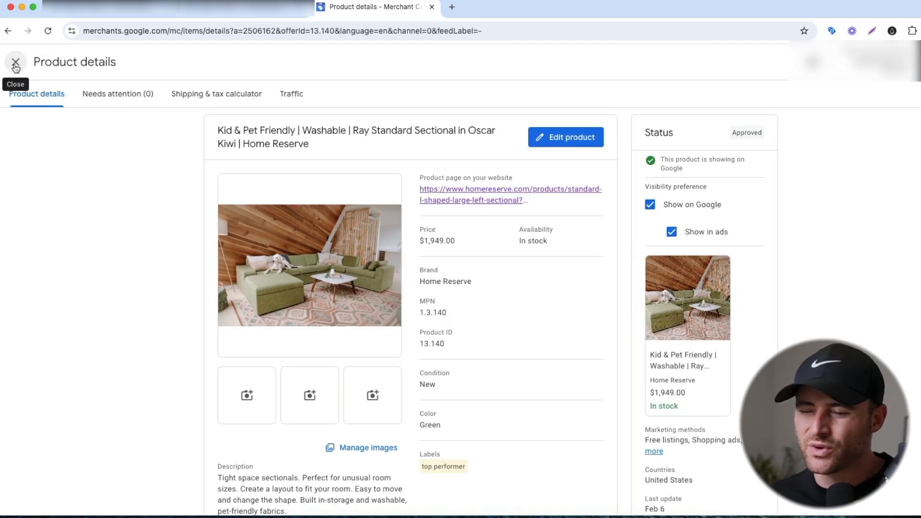
click(15, 62)
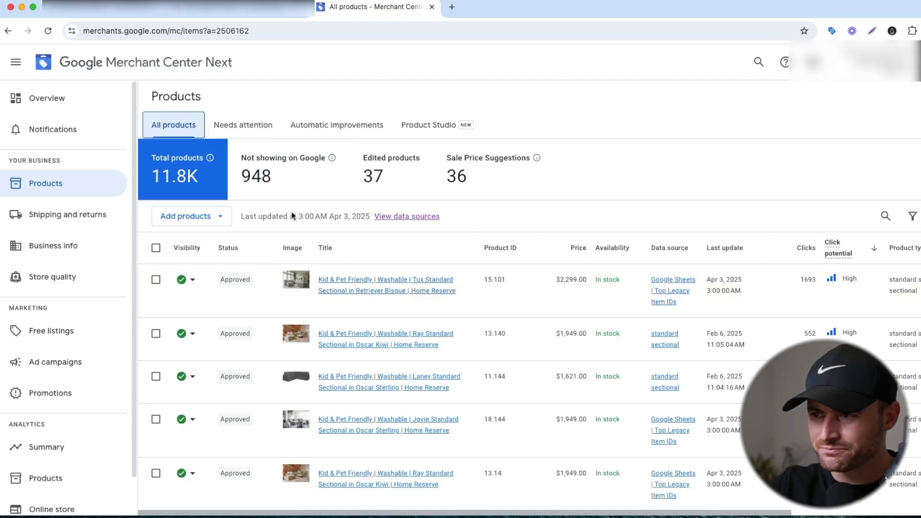
click(428, 125)
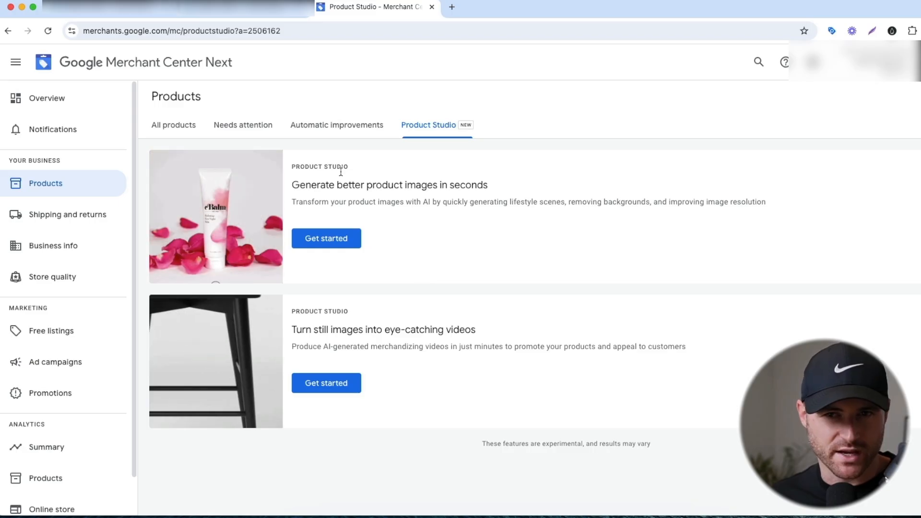
Open the Product Studio tab on the Merchant Center Next Products page
click(173, 125)
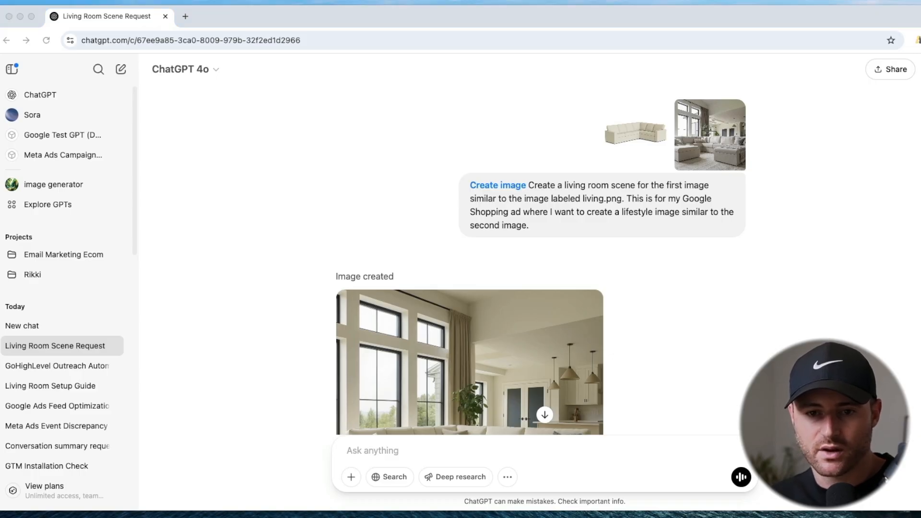
Preview the attached plain sofa photo, then enlarge the generated living room scene
click(633, 130)
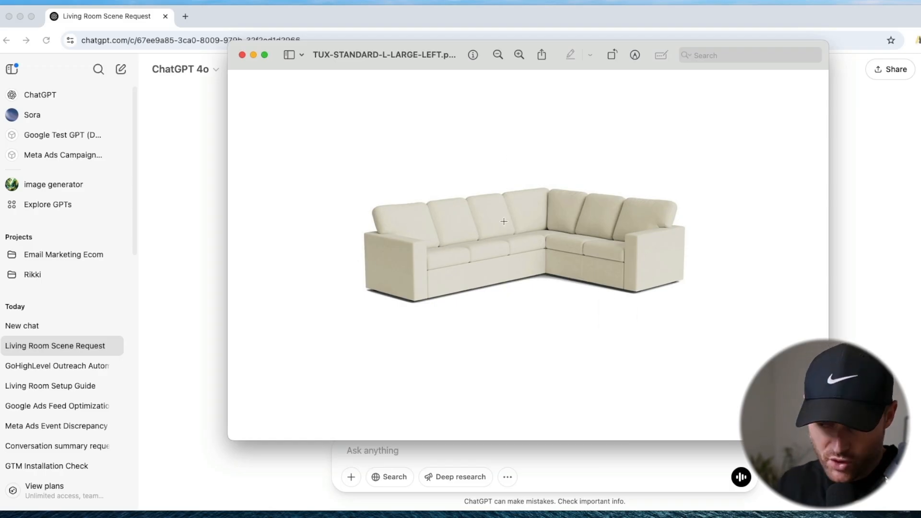
click(241, 54)
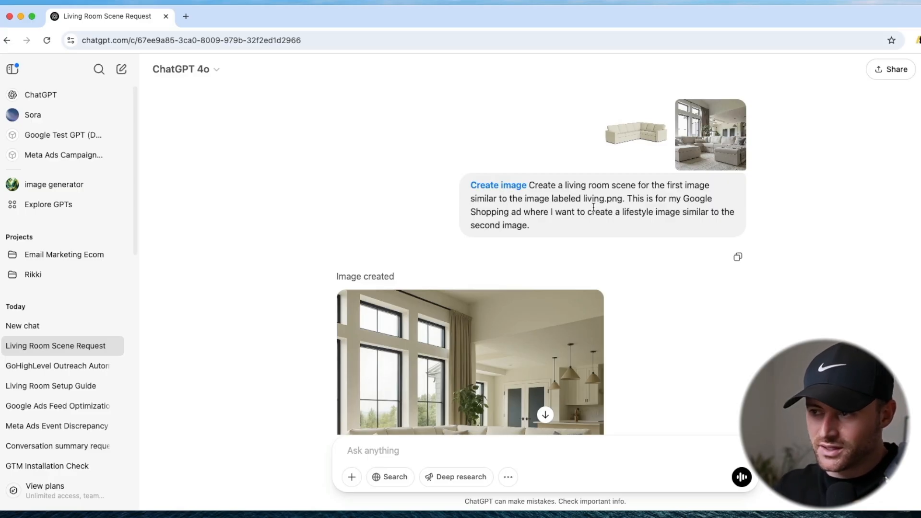
mouse_move(614, 303)
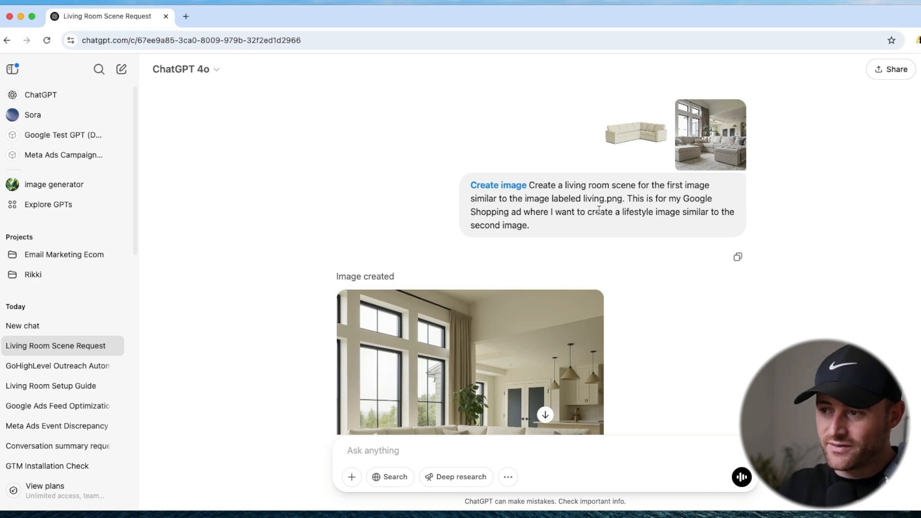
mouse_move(634, 158)
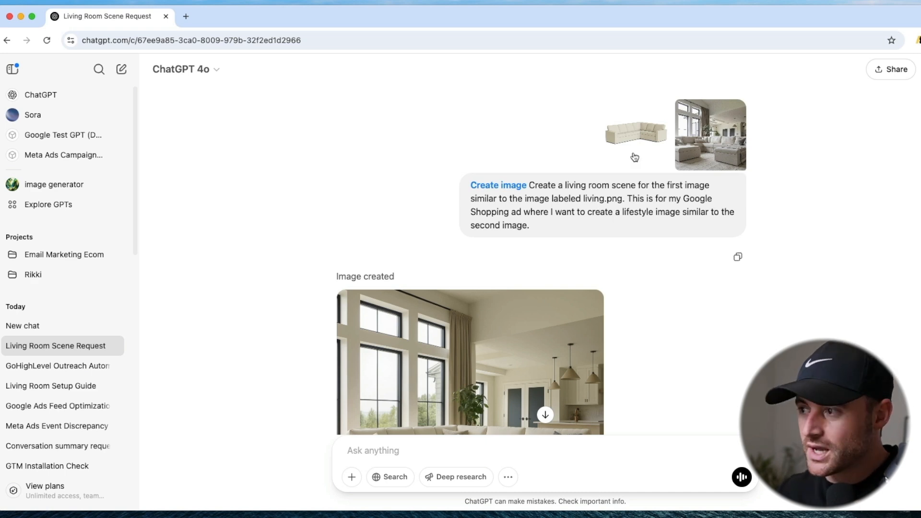
click(469, 361)
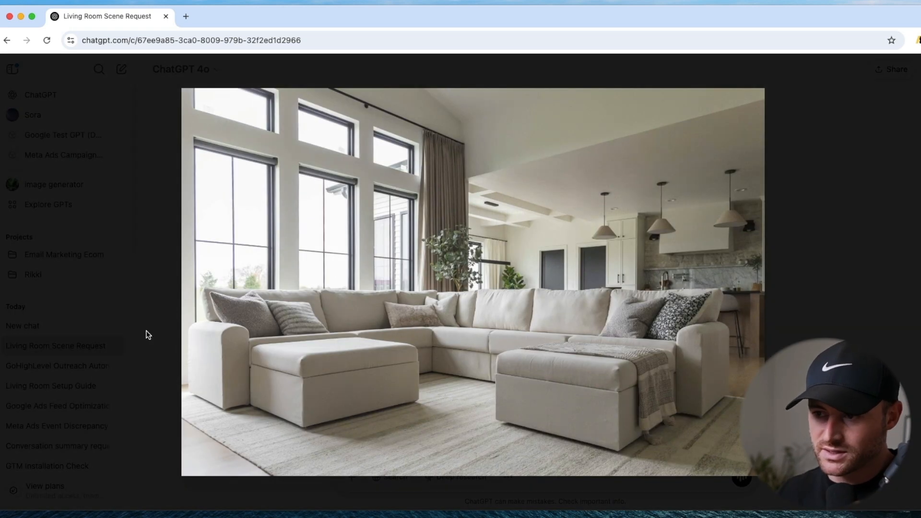
mouse_move(223, 213)
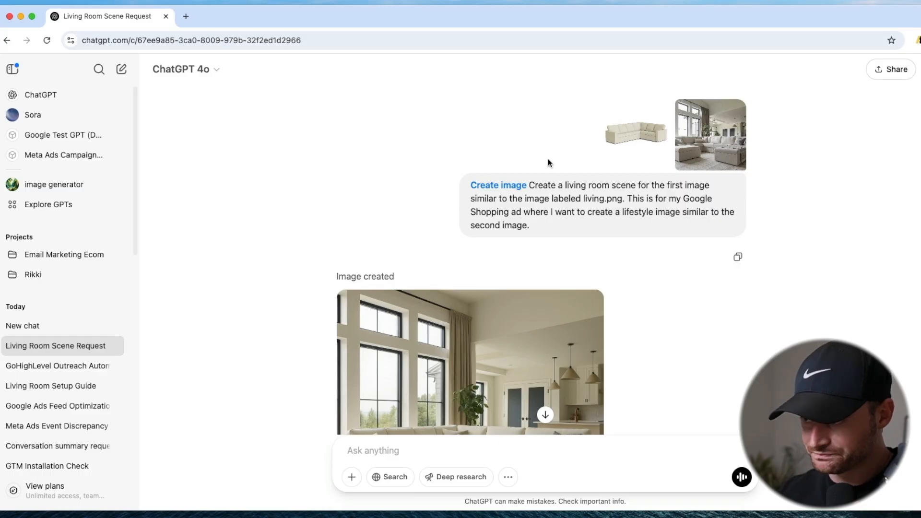
mouse_move(557, 186)
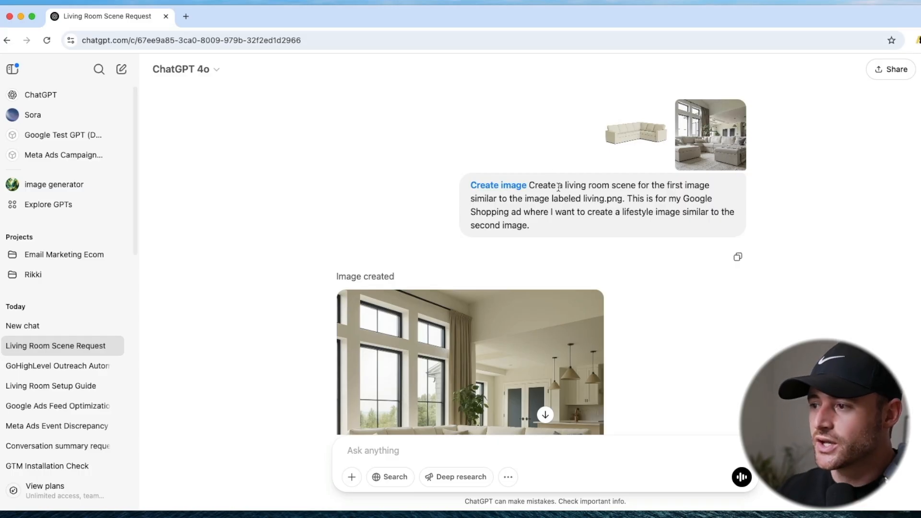
Highlight the prompt's file name and lifestyle-image wording, then scroll down to the result
drag(558, 185, 610, 185)
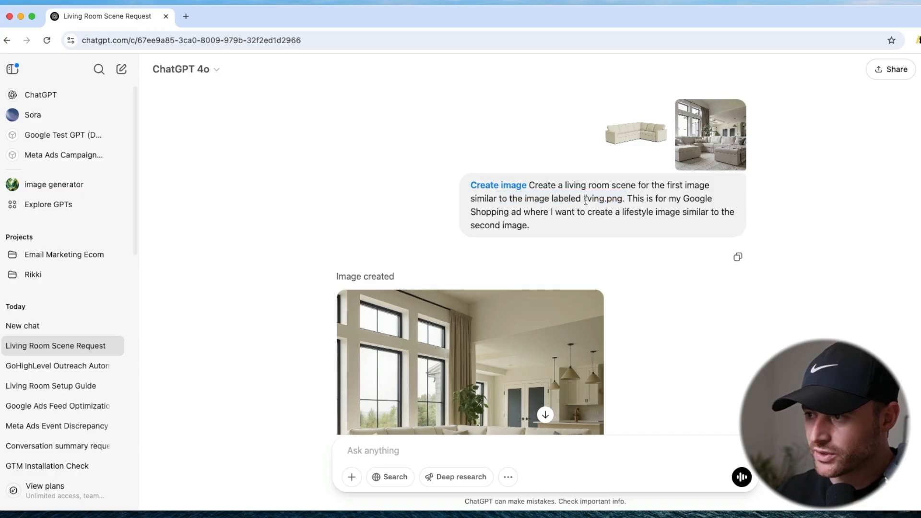
double_click(601, 198)
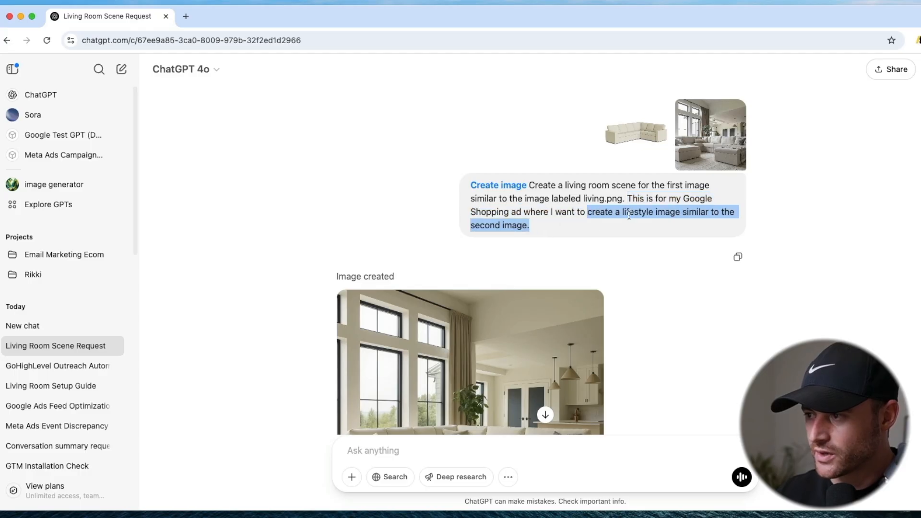
click(469, 362)
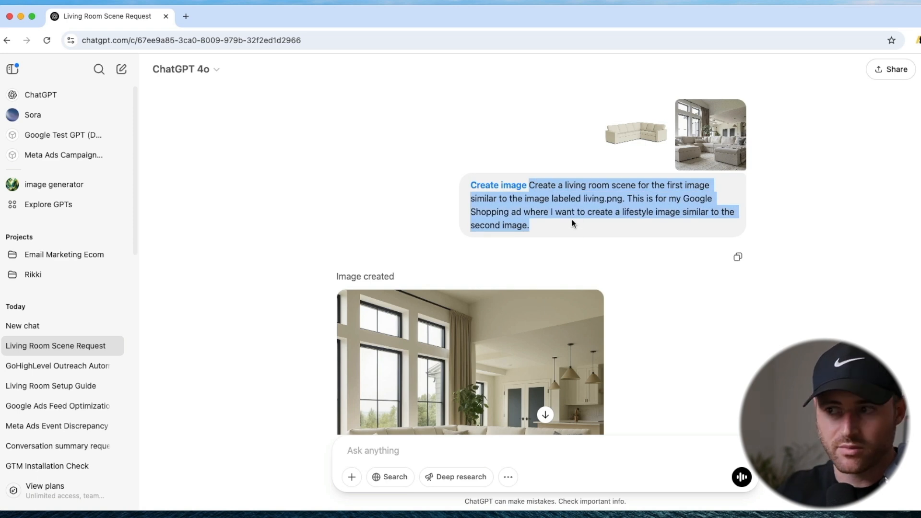
mouse_move(670, 301)
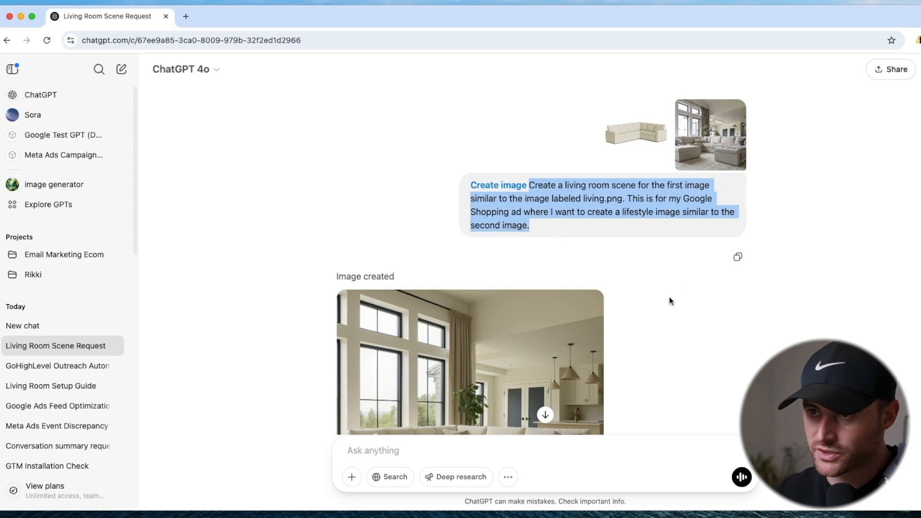
mouse_move(592, 235)
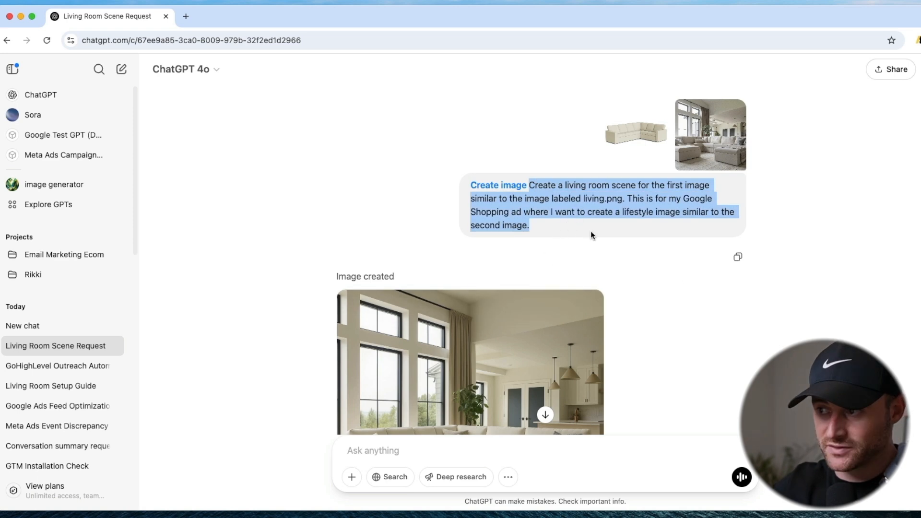
scroll(down, 3)
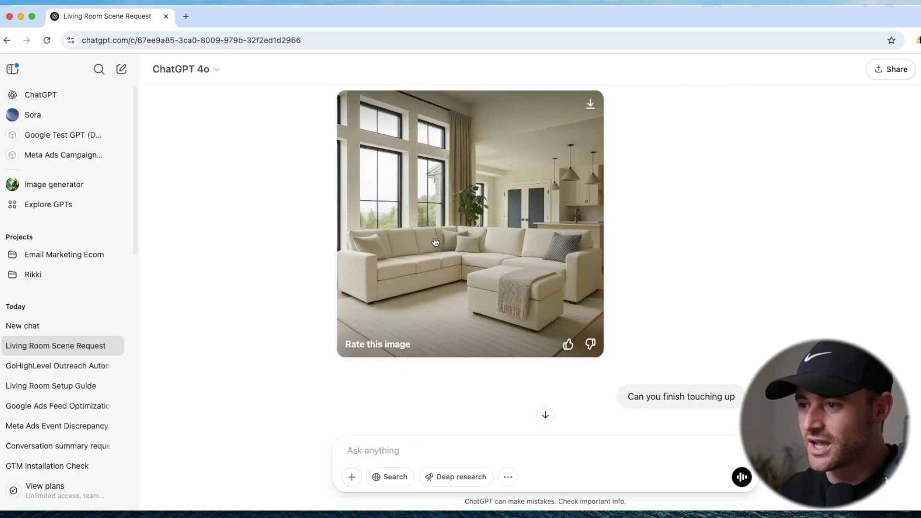
click(434, 242)
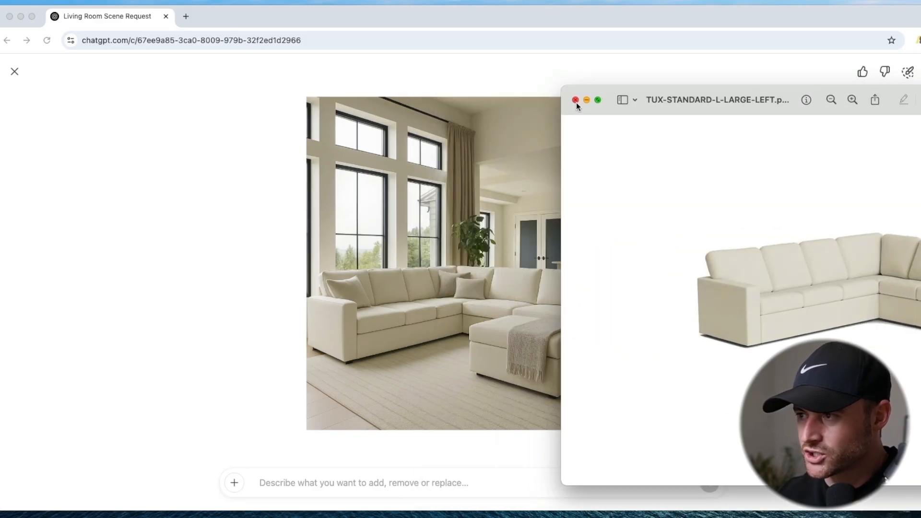
click(574, 100)
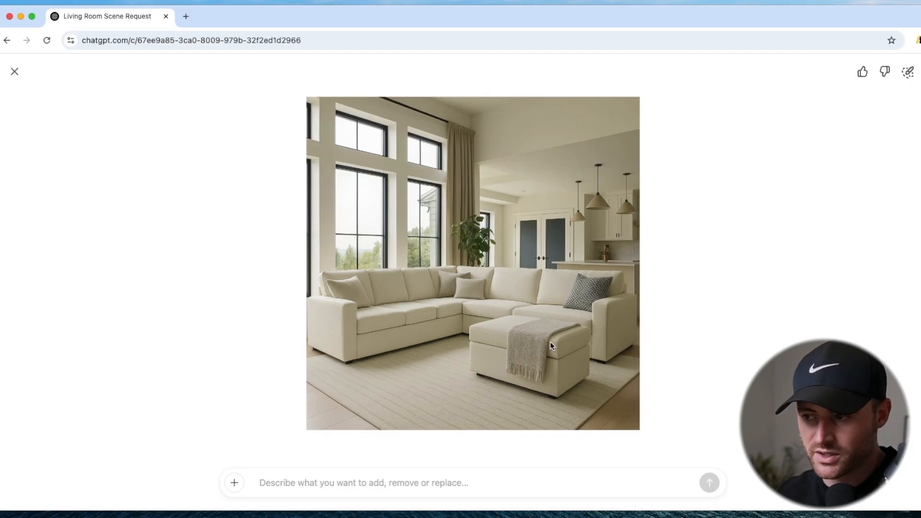
click(15, 71)
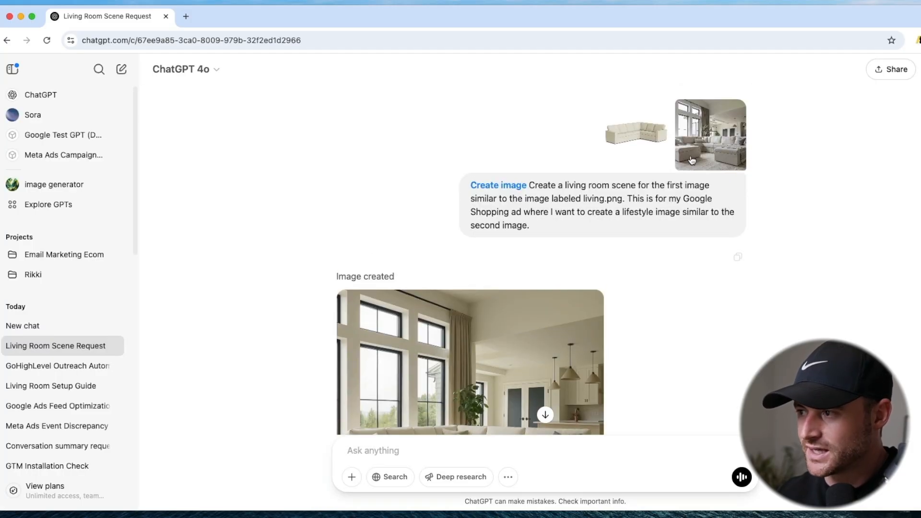
click(469, 361)
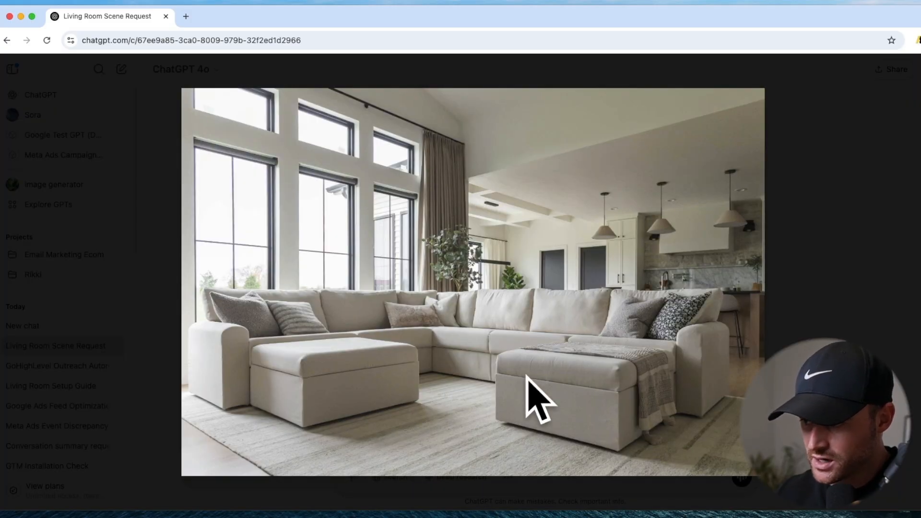
mouse_move(393, 387)
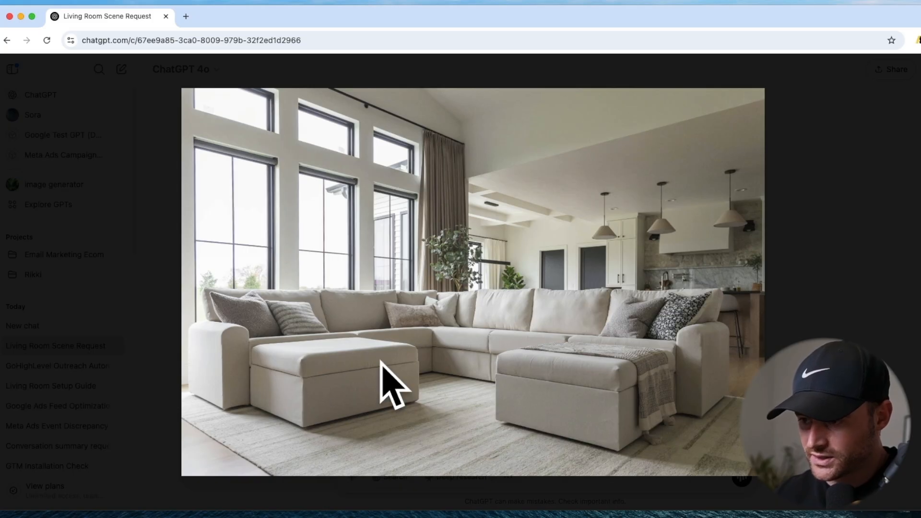
mouse_move(545, 288)
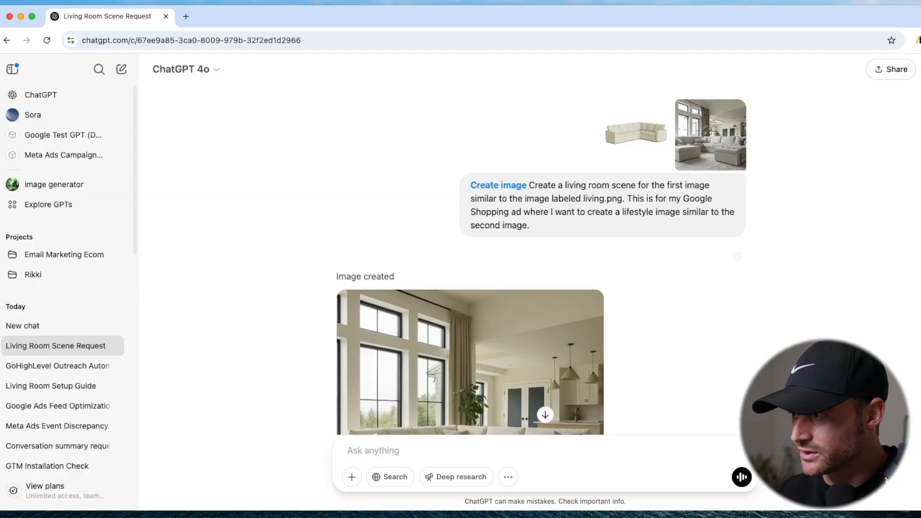
click(469, 361)
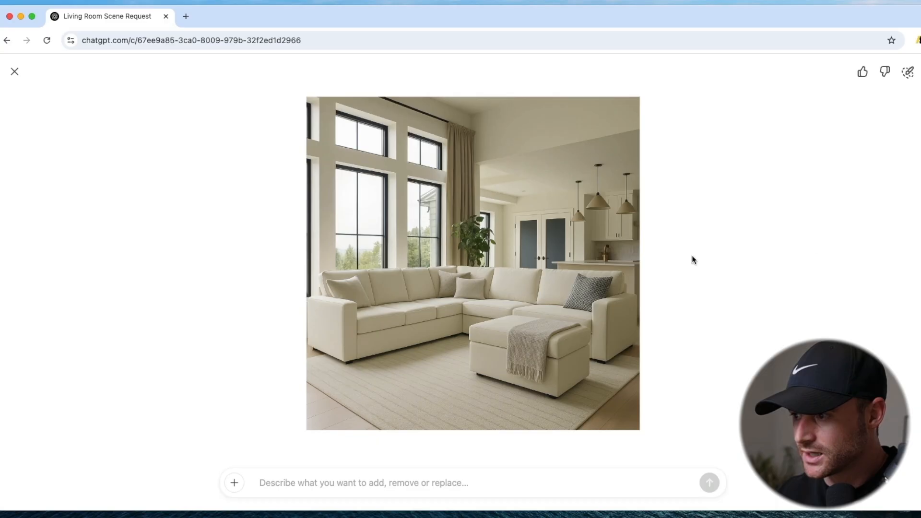
click(15, 71)
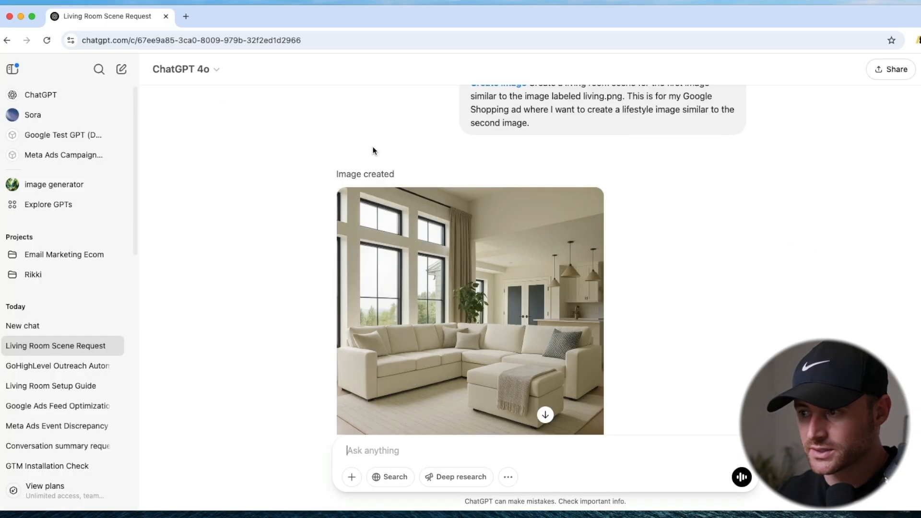
click(469, 311)
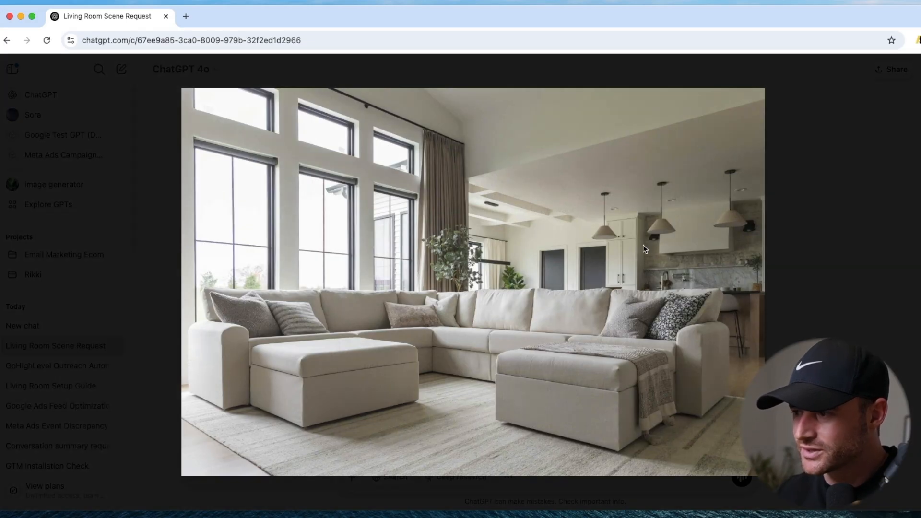
mouse_move(699, 279)
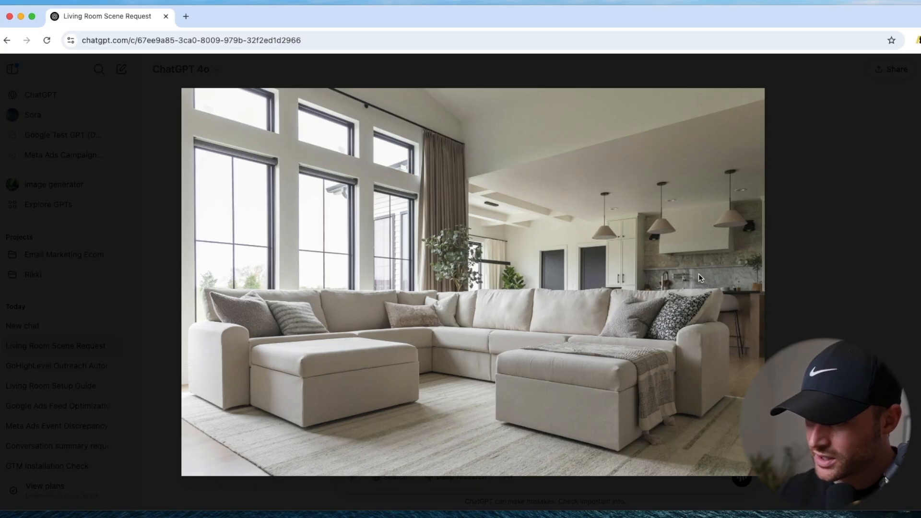
mouse_move(728, 287)
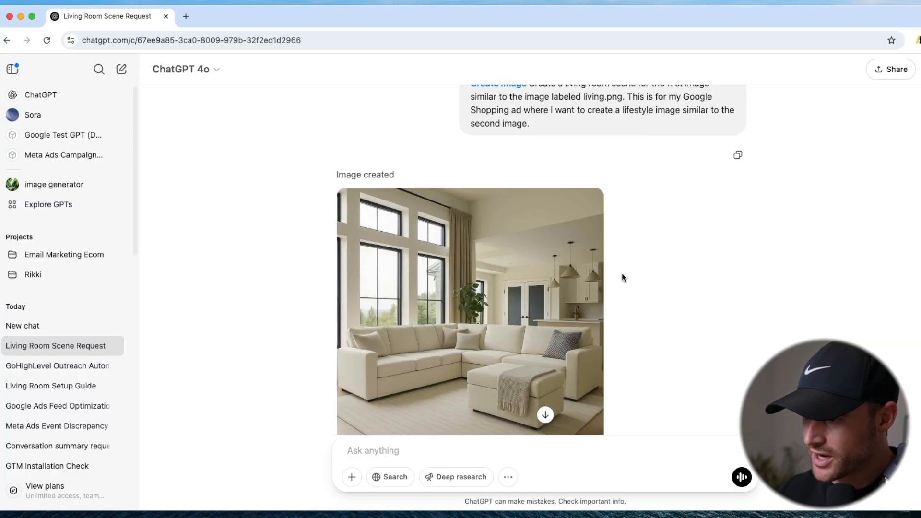
click(469, 310)
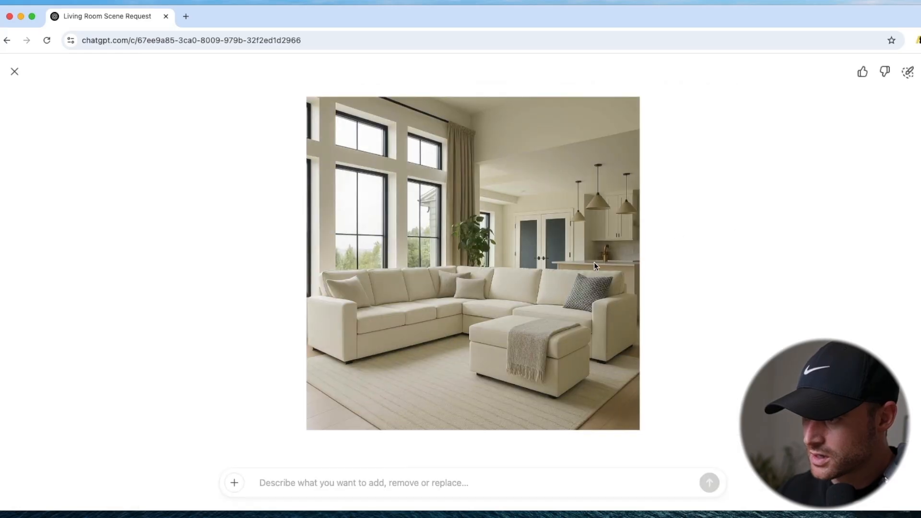
mouse_move(651, 244)
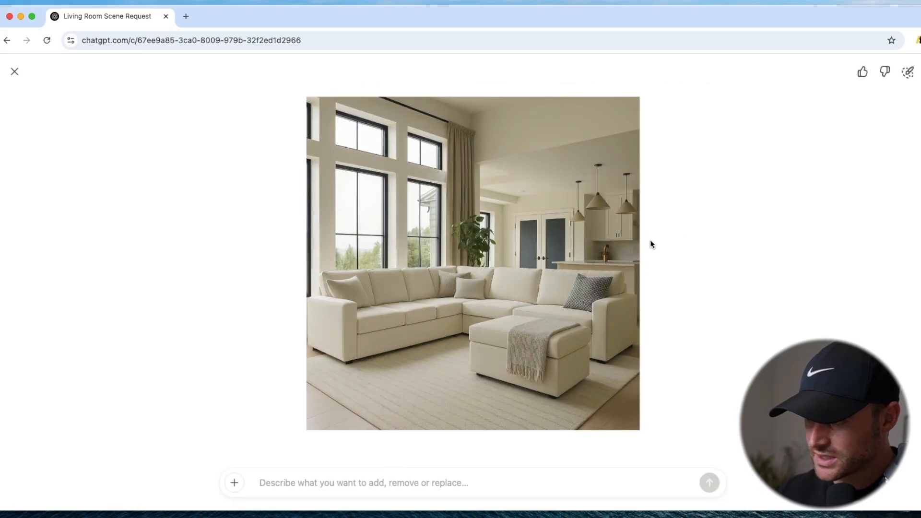
mouse_move(617, 235)
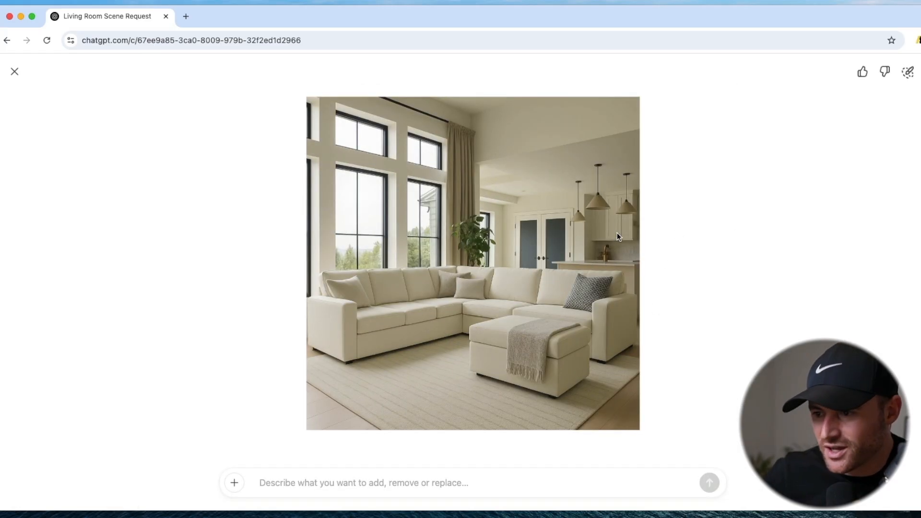
mouse_move(32, 65)
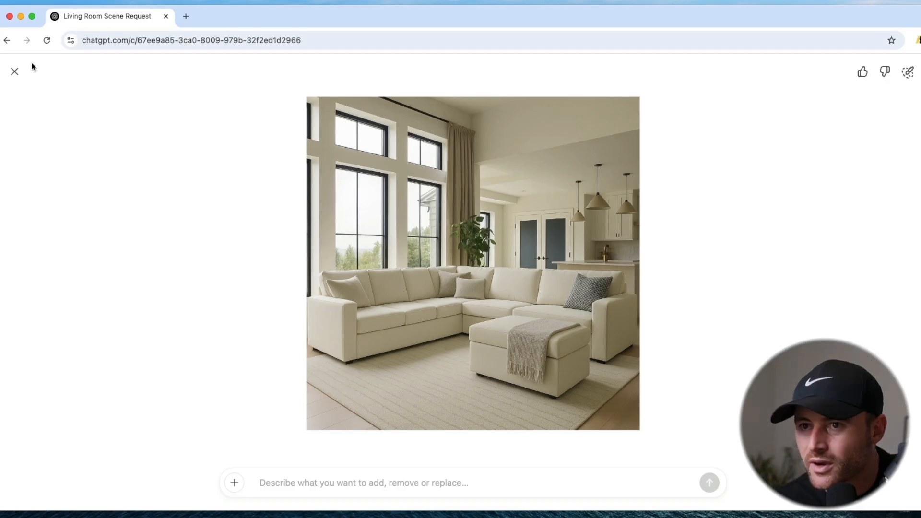
click(14, 71)
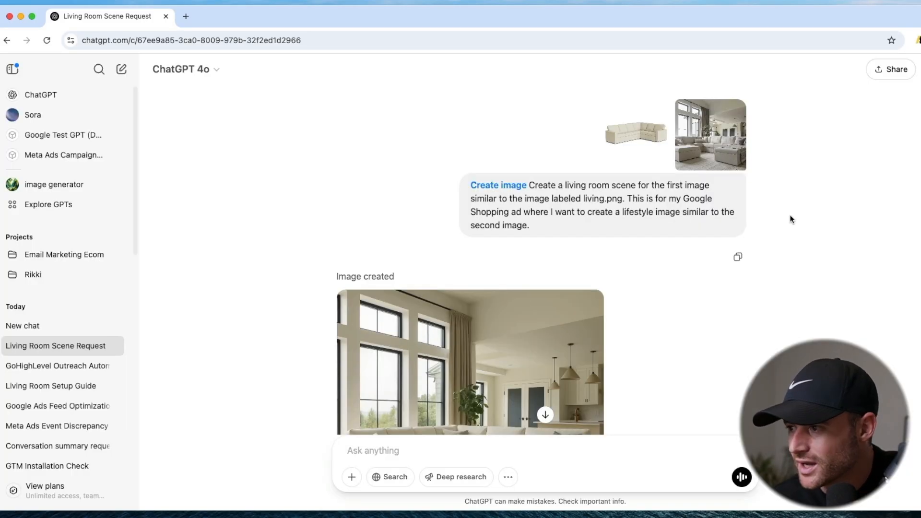
Scroll through the chat, enlarging the reference living room photo, to review the generated sectional scene
scroll(down, 3)
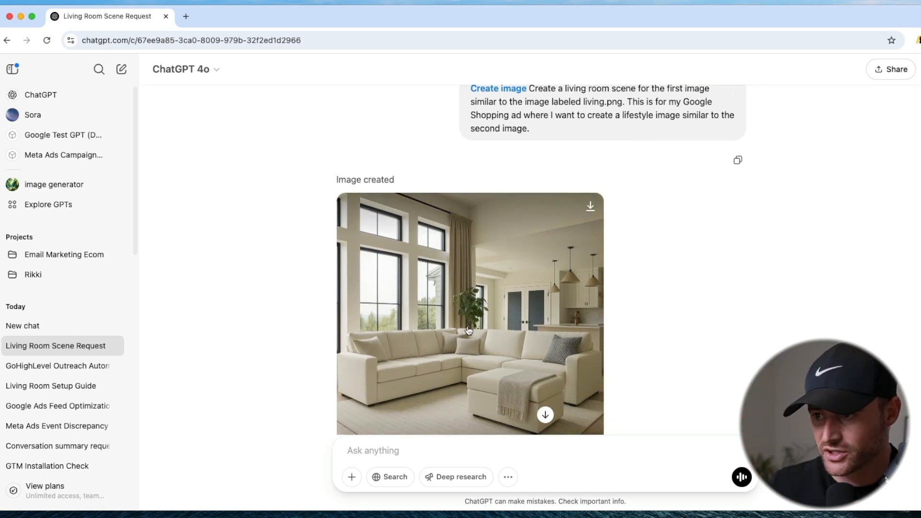
scroll(down, 3)
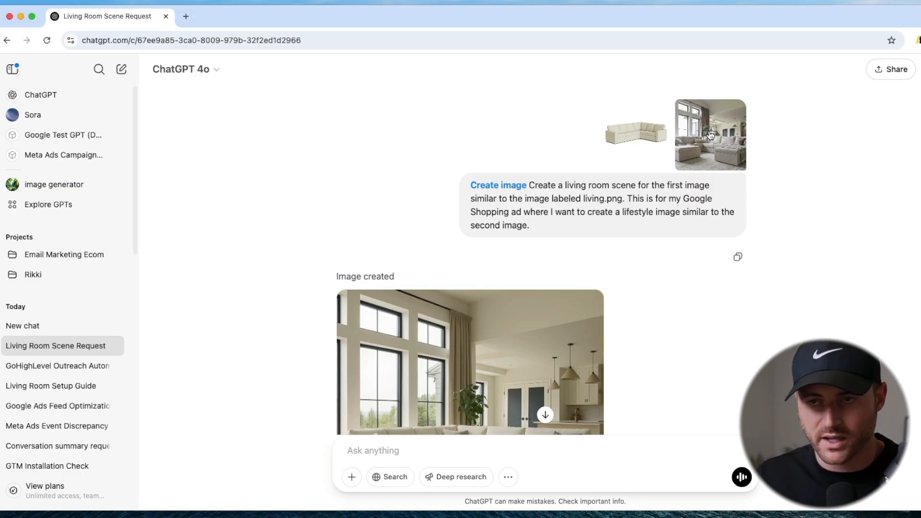
scroll(down, 3)
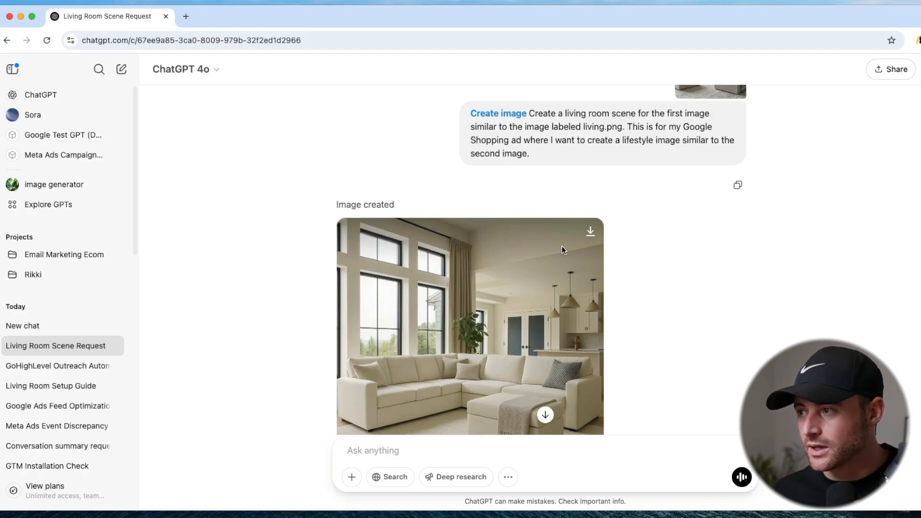
click(470, 323)
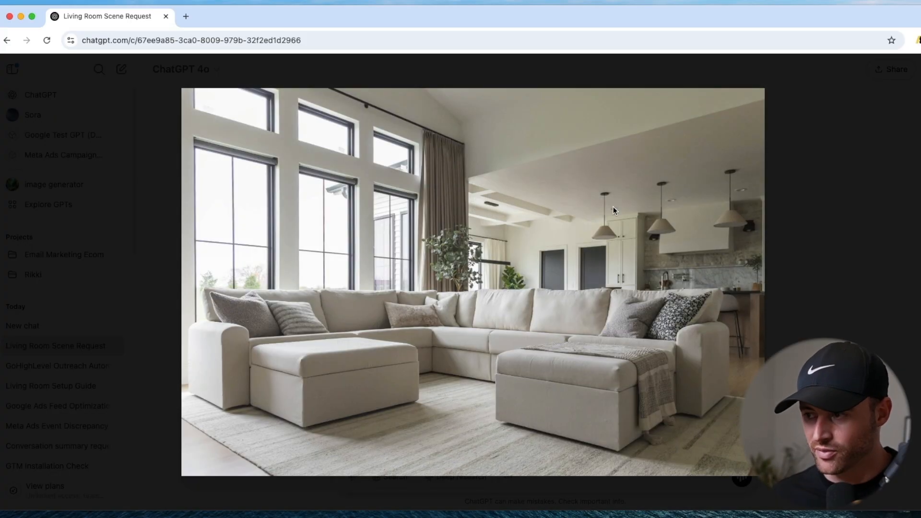
mouse_move(639, 260)
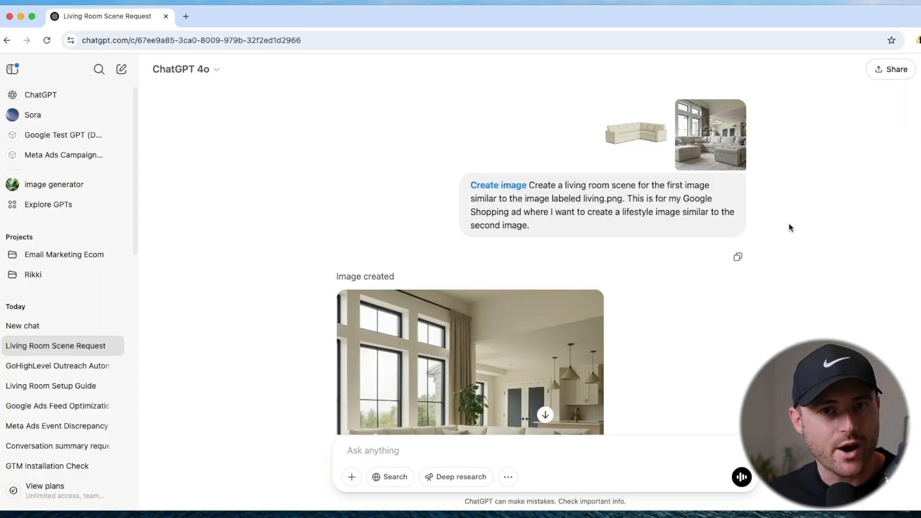
scroll(down, 3)
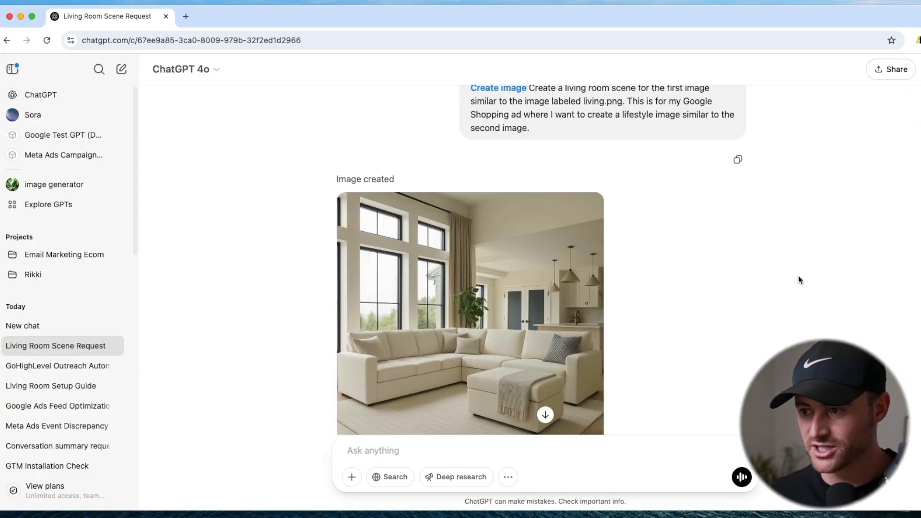
scroll(down, 3)
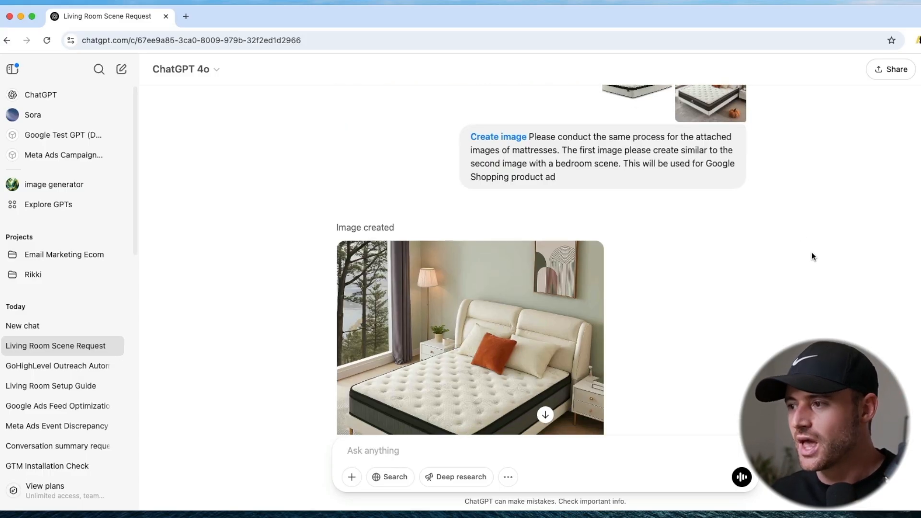
View the generated mattress bedroom scene full size, then close the viewer
click(469, 338)
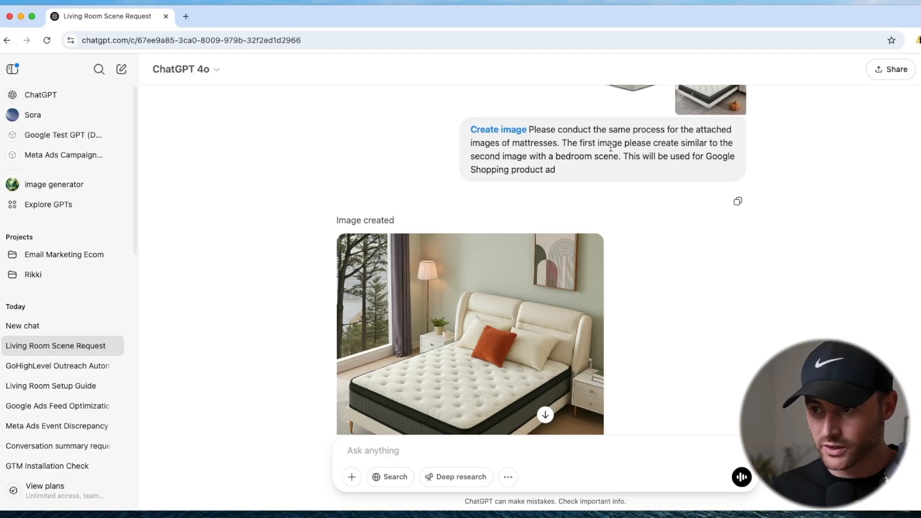
scroll(down, 3)
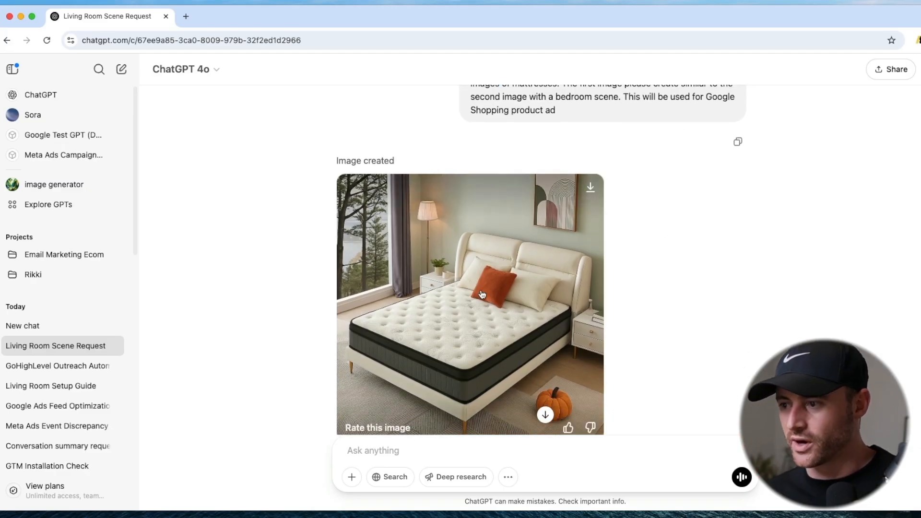
click(469, 303)
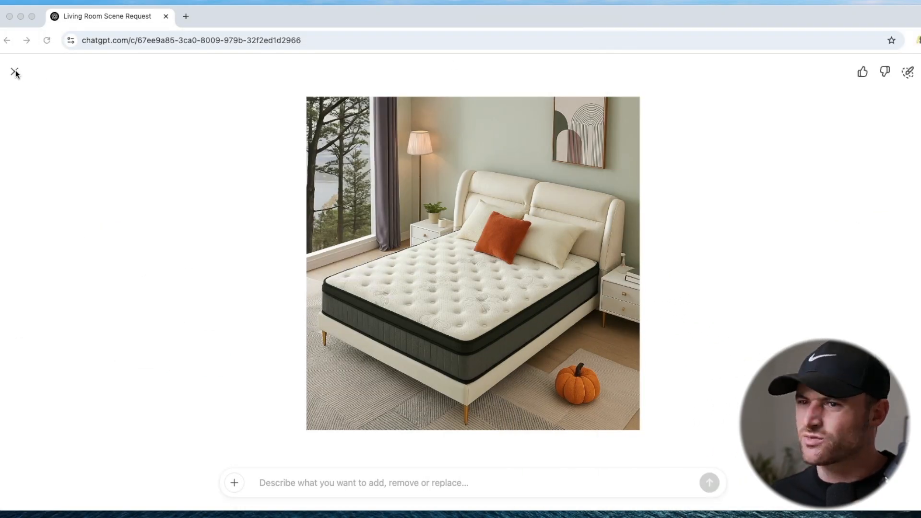
click(15, 72)
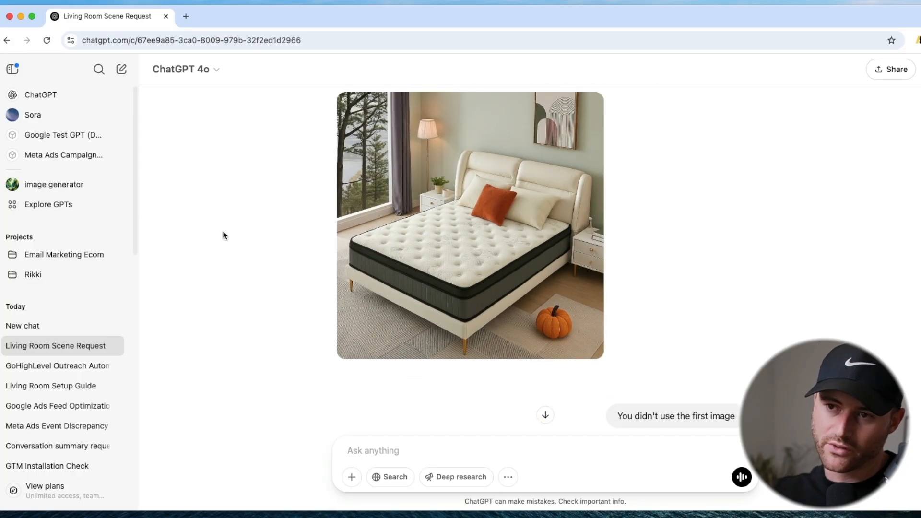
Send 'You didn't use the first image' and scroll down to the regenerated bedroom scene
scroll(down, 3)
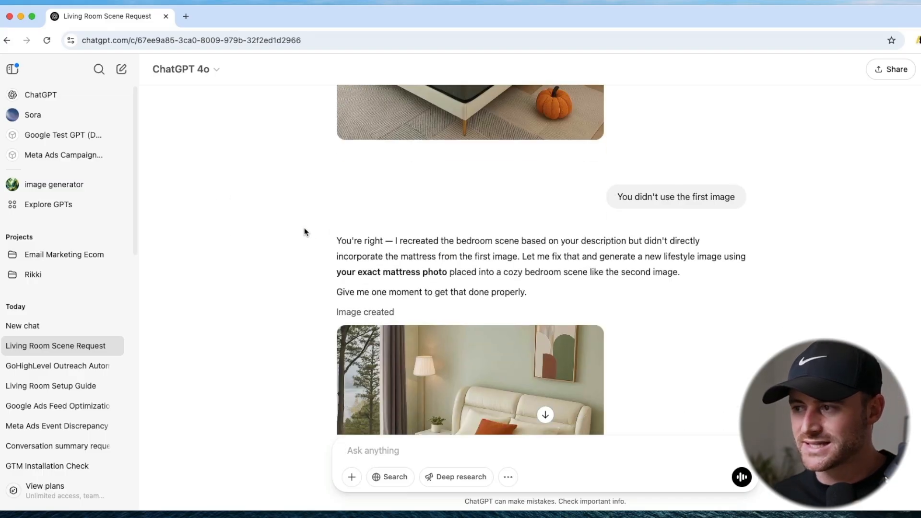
scroll(down, 3)
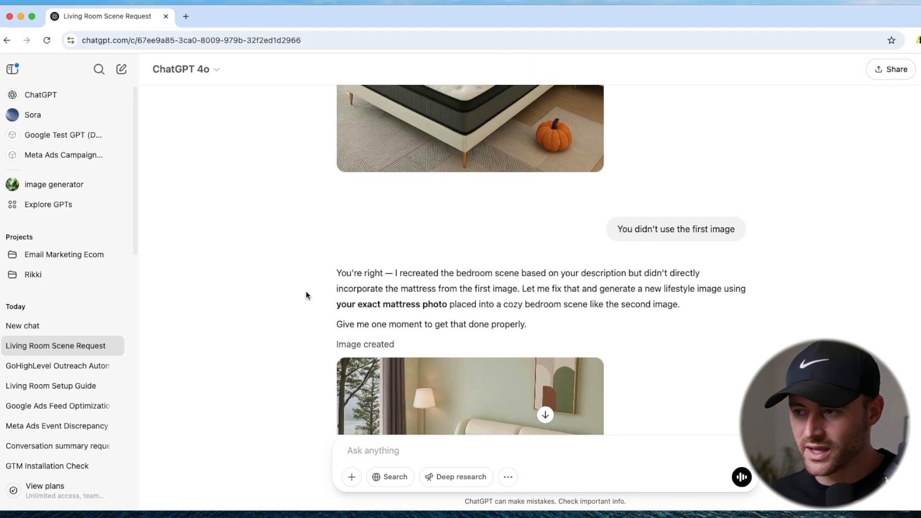
scroll(down, 3)
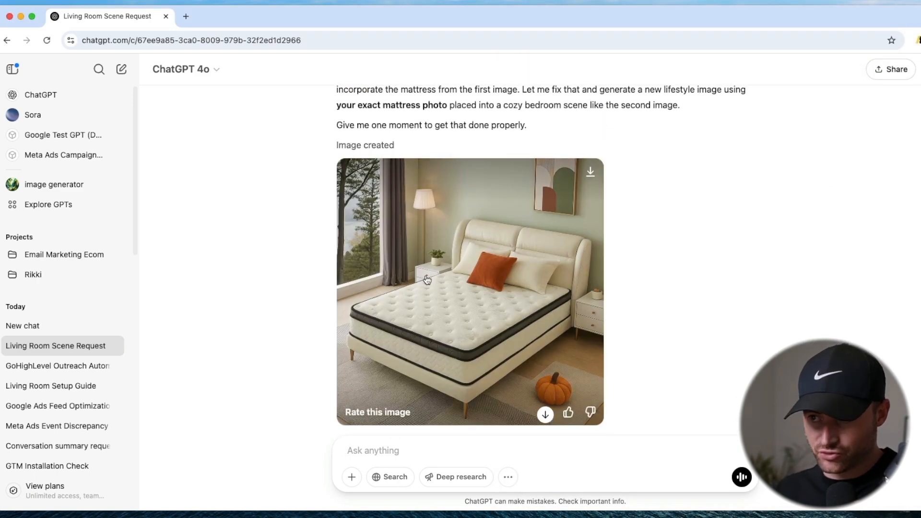
click(469, 291)
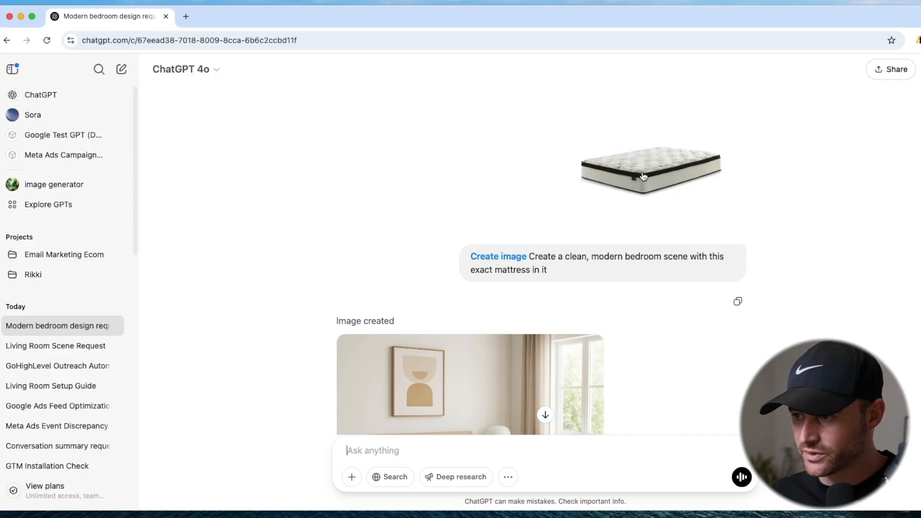
View the modern bedroom image full size, open a Google mattress search tab, then return
click(468, 384)
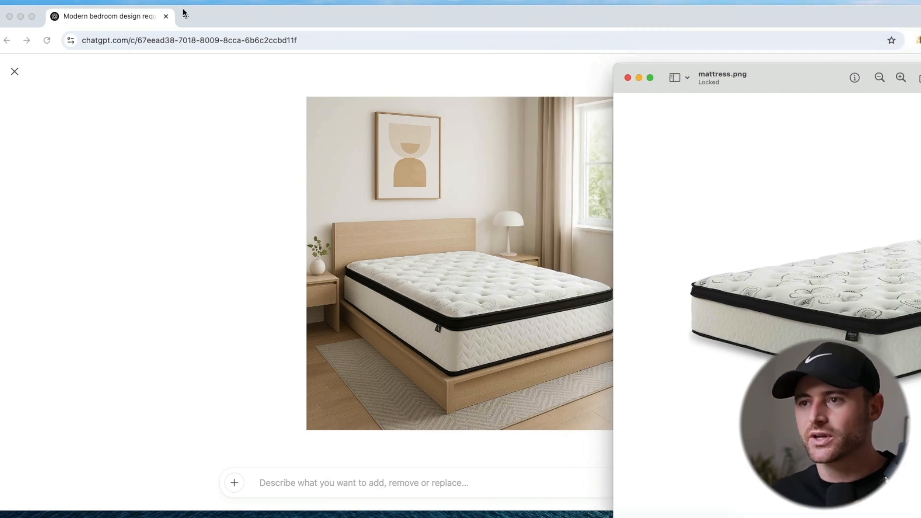
click(316, 16)
text(mattress)
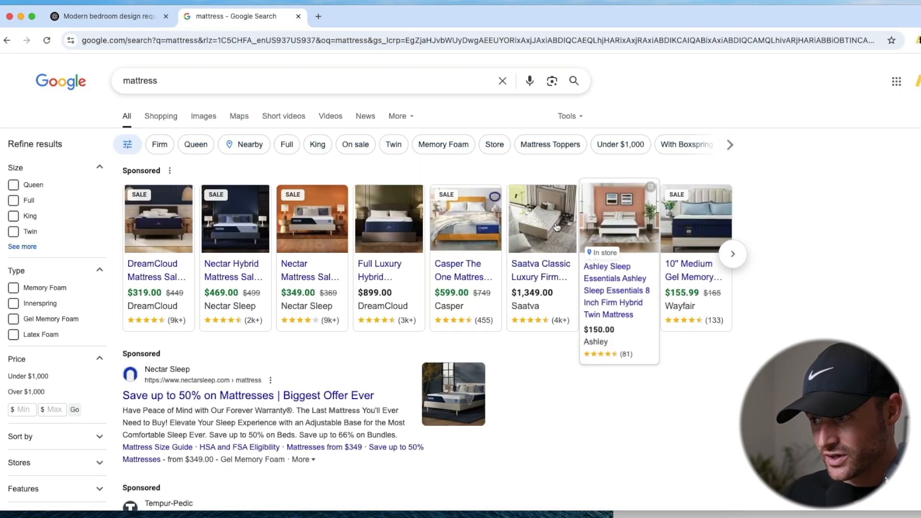
mouse_move(487, 23)
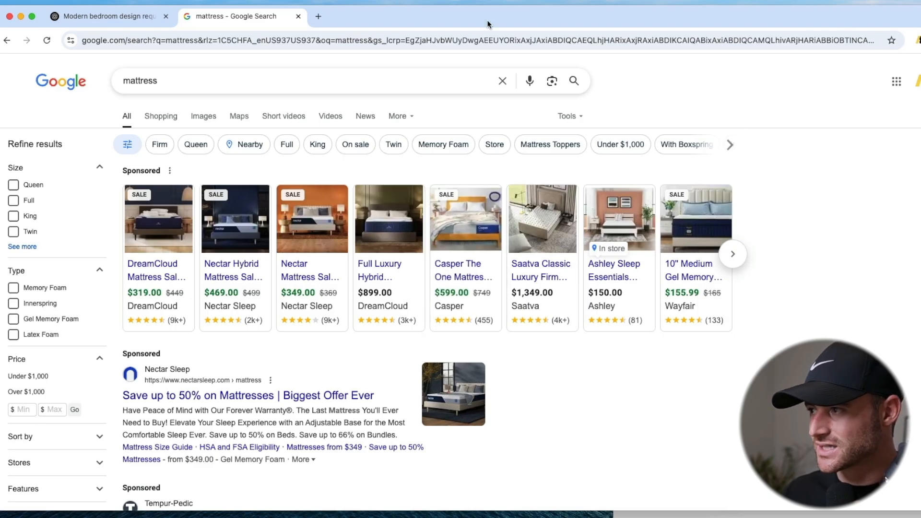
click(106, 16)
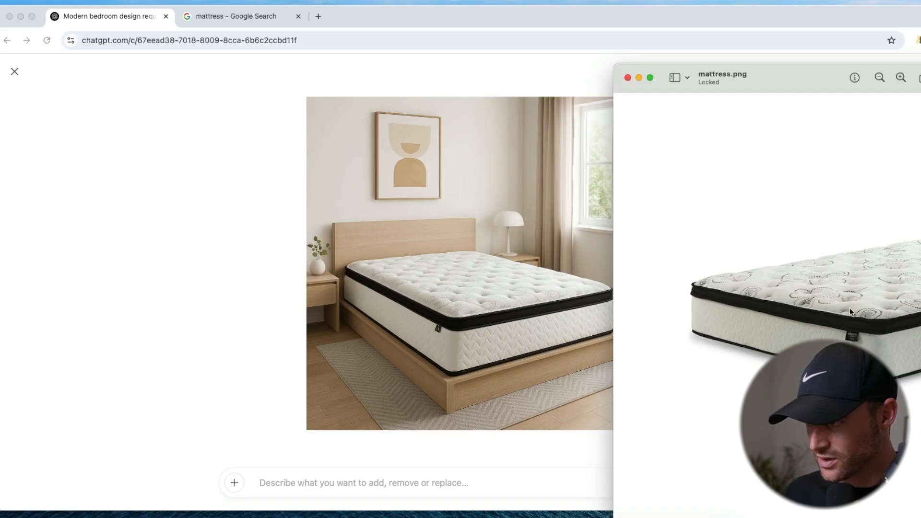
mouse_move(636, 324)
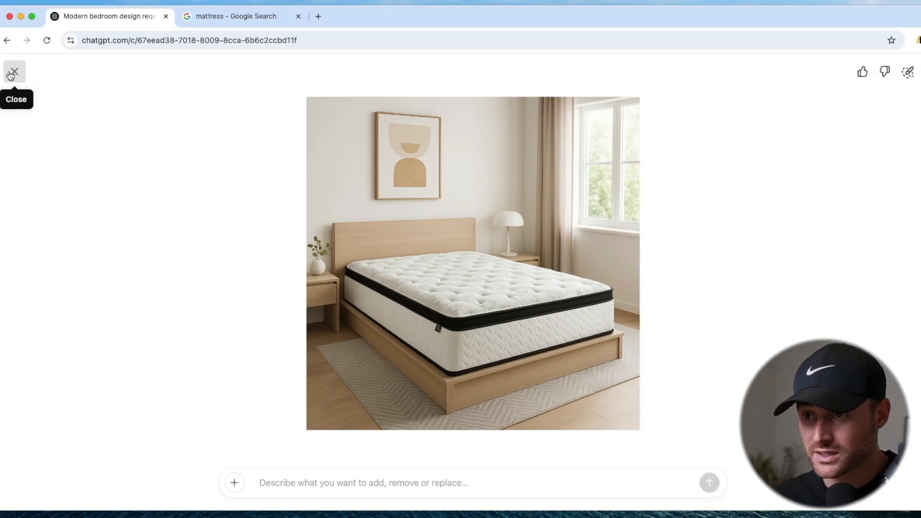
Close the full-size bedroom image viewer to return to the conversation
click(13, 72)
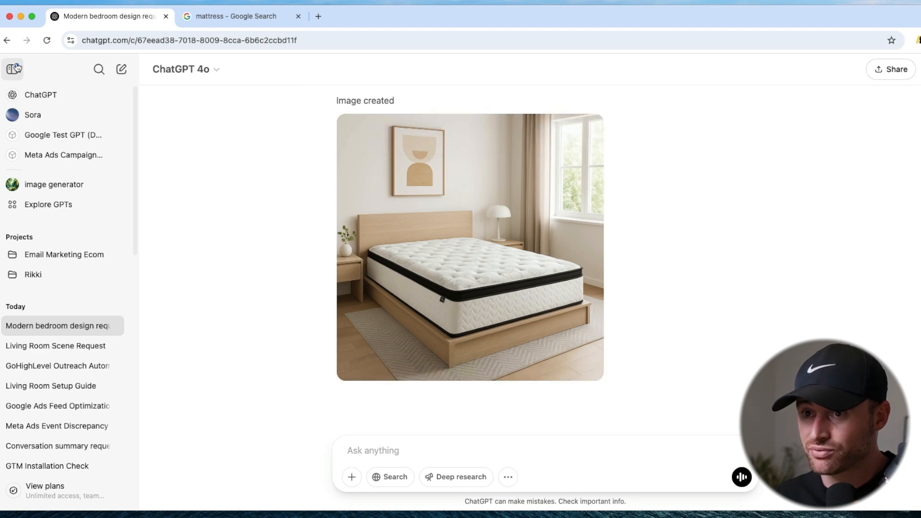
mouse_move(121, 69)
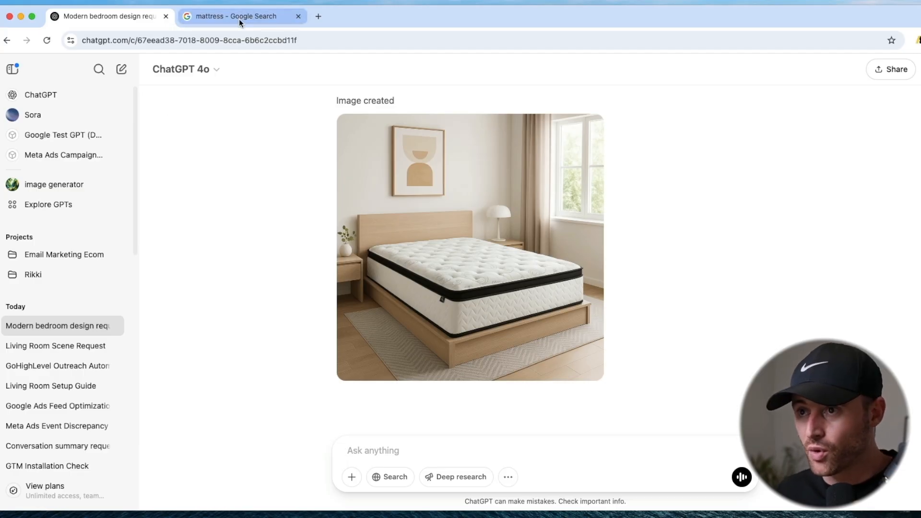
Switch to the Google mattress results and advance the sponsored carousel to more listings
click(238, 16)
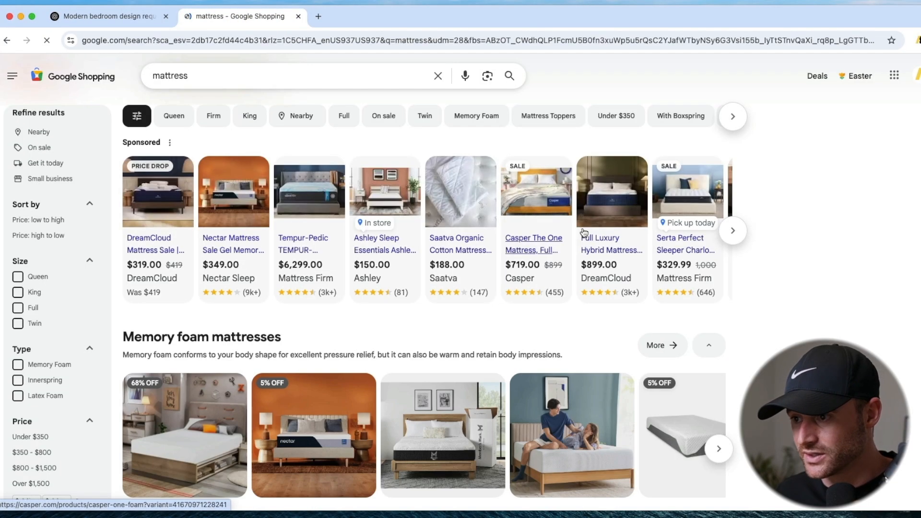
click(732, 230)
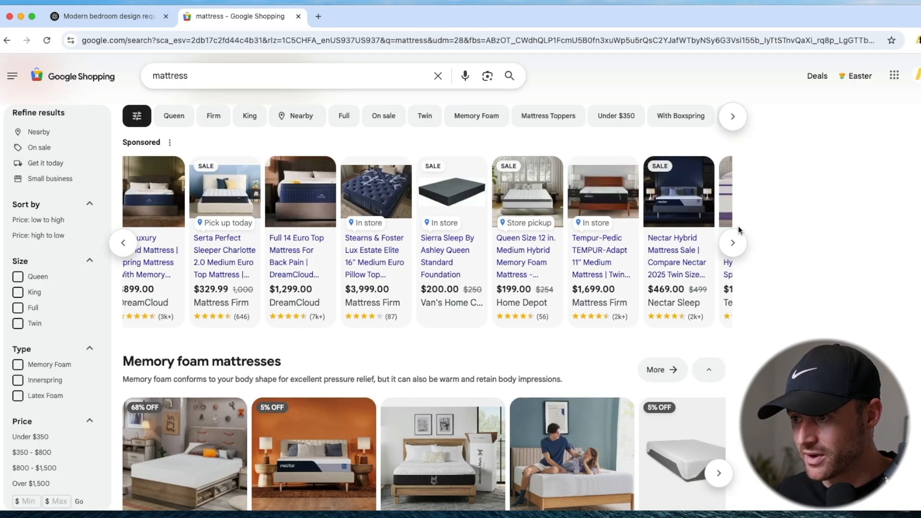
mouse_move(451, 194)
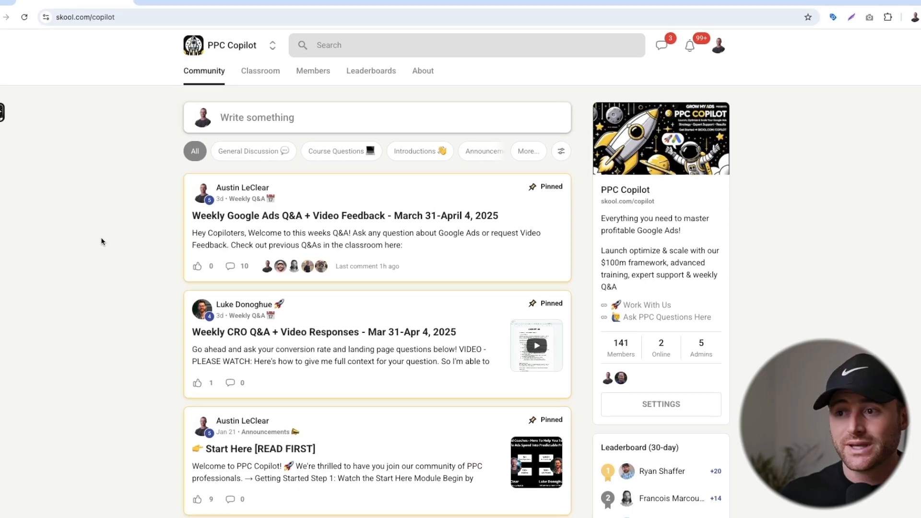
Scroll the PPC Copilot community page and open its Classroom of course modules
scroll(down, 3)
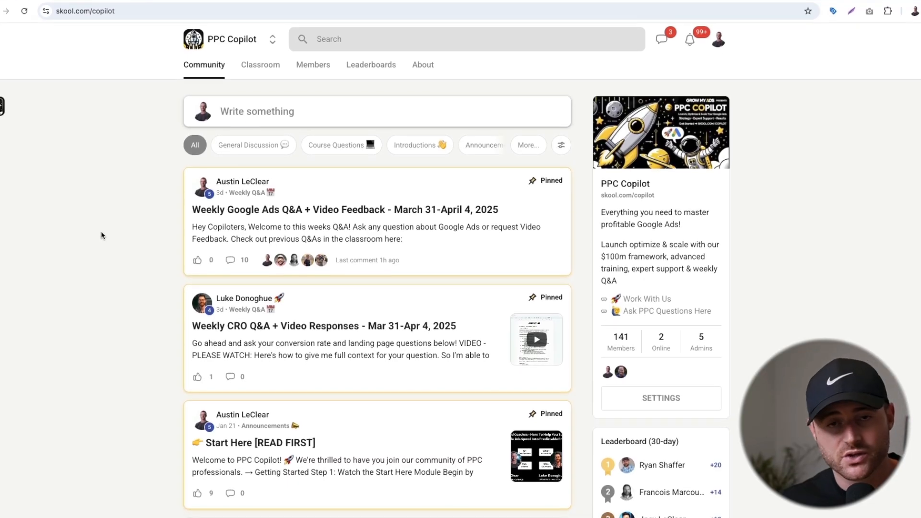
scroll(down, 3)
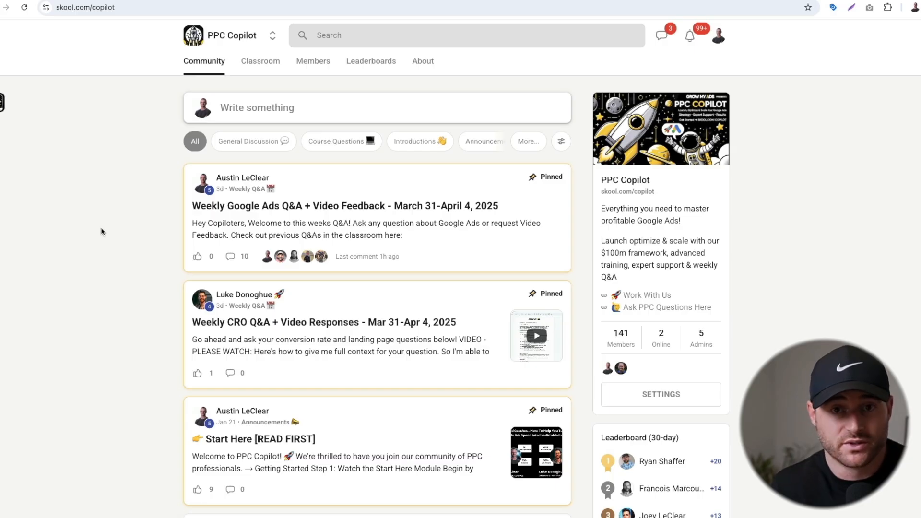
click(260, 60)
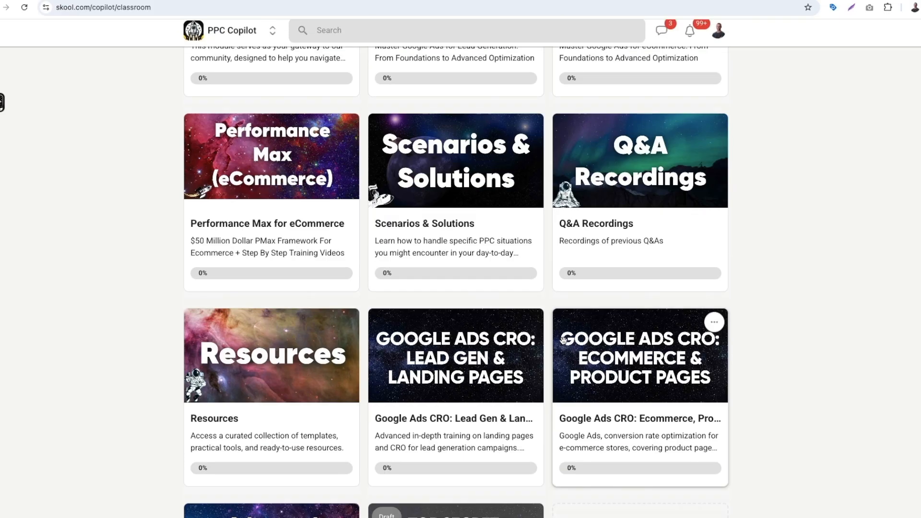